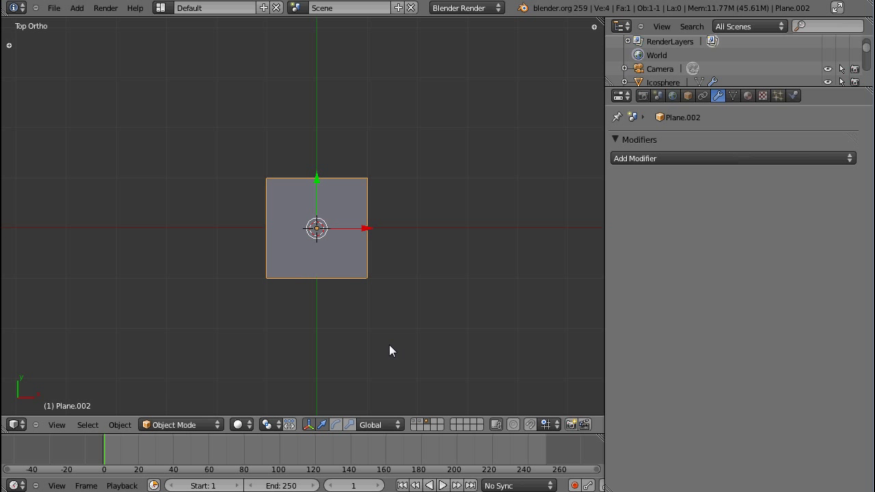
{"action": "mouse_move", "coordinate": [361, 276]}
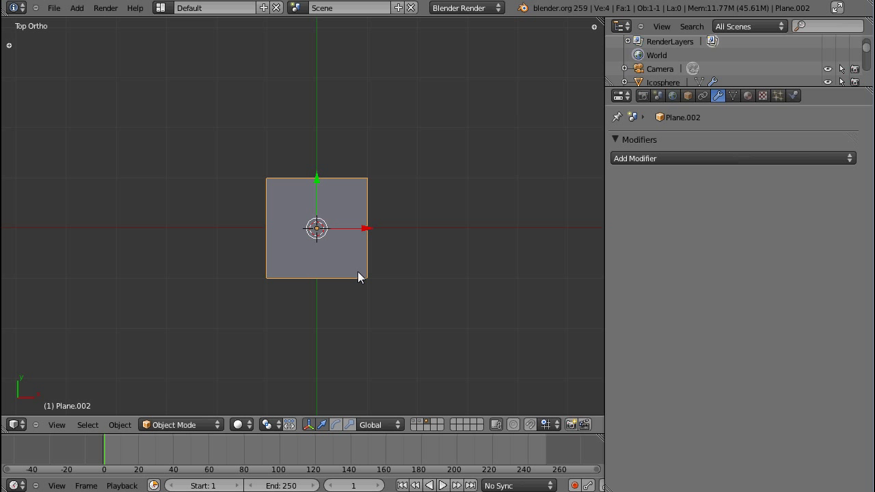
{"action": "mouse_move", "coordinate": [342, 258]}
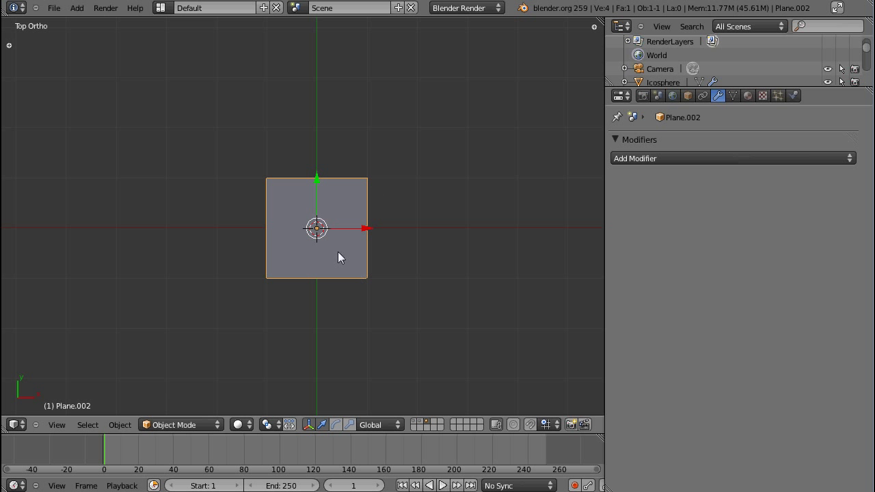
Move the plane's corner onto the origin, scale it up, and loop-cut it into a 2x2 grid
{"action": "key", "text": "Tab"}
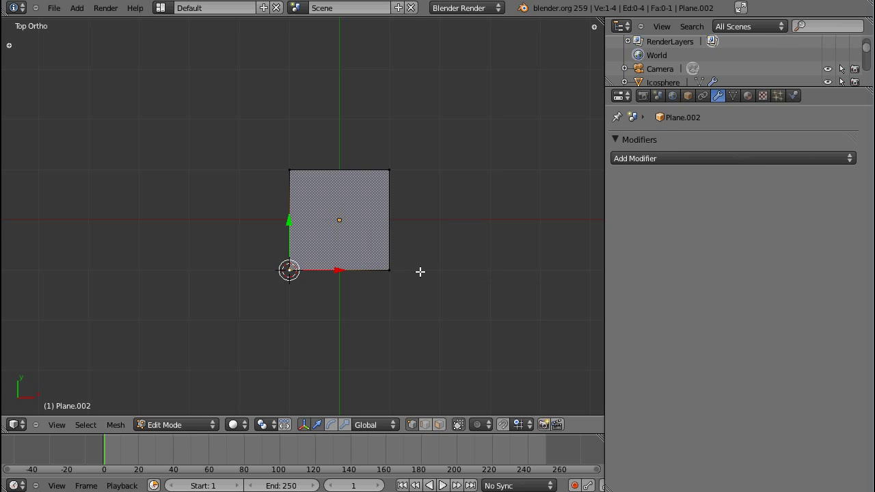
{"action": "key", "text": "Tab"}
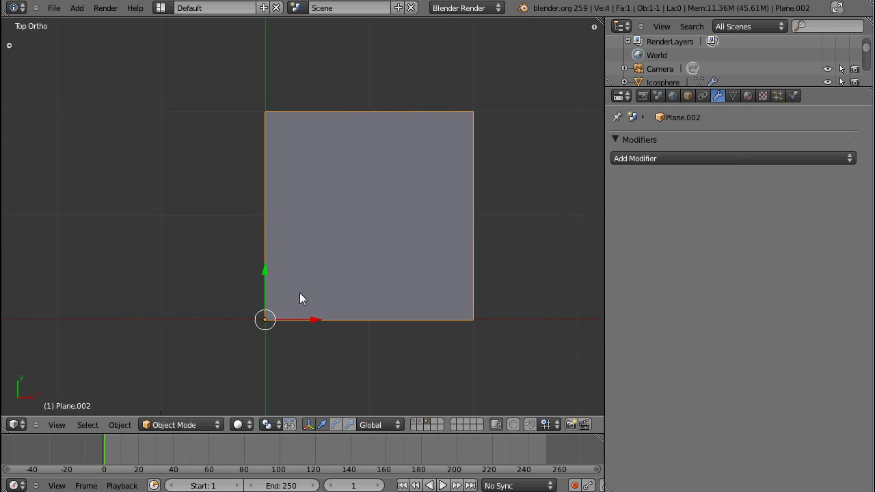
{"action": "key", "text": "Tab"}
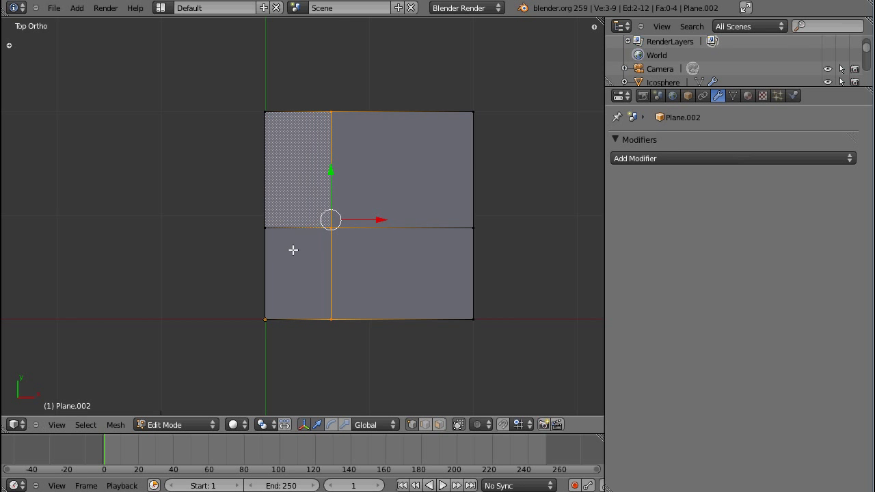
Add a Mirror modifier with both X and Y axes ticked, then resume Edit Mode
{"action": "left_click", "coordinate": [731, 158]}
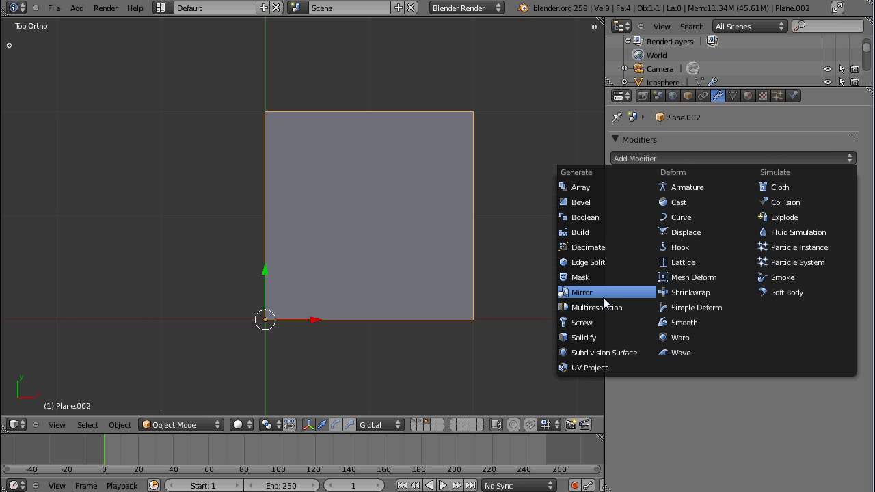
{"action": "left_click", "coordinate": [581, 292]}
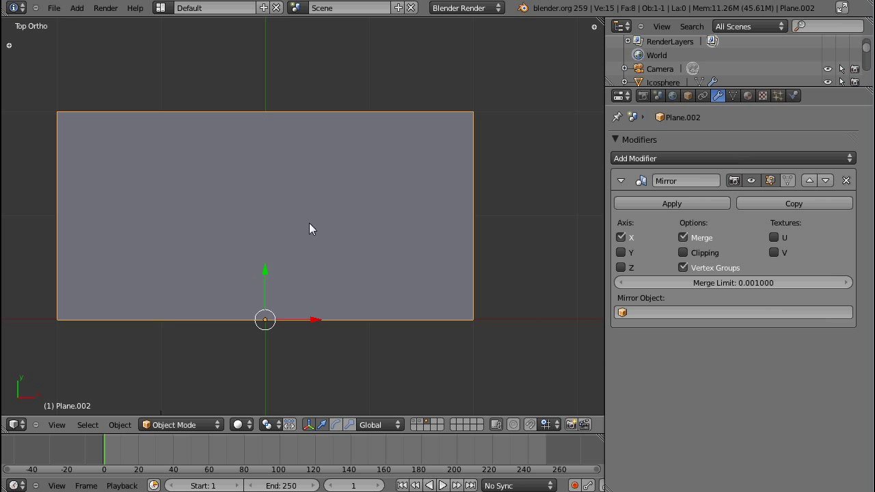
{"action": "mouse_move", "coordinate": [254, 103]}
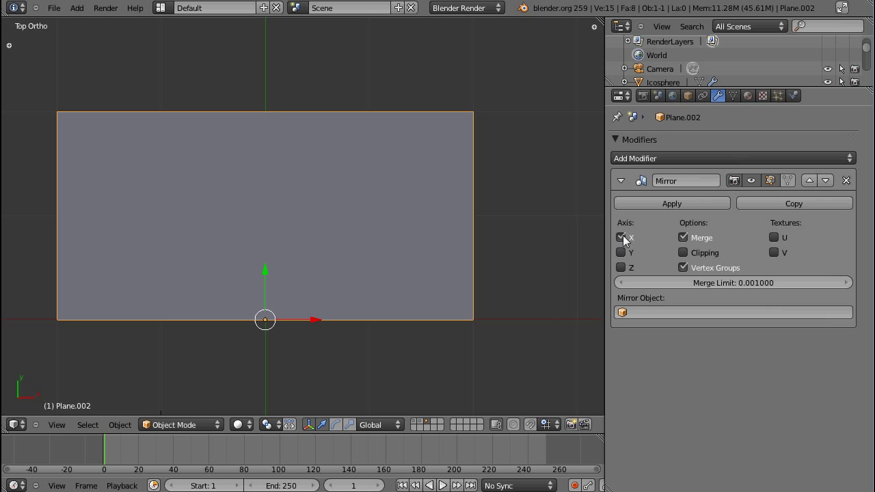
{"action": "mouse_move", "coordinate": [632, 250]}
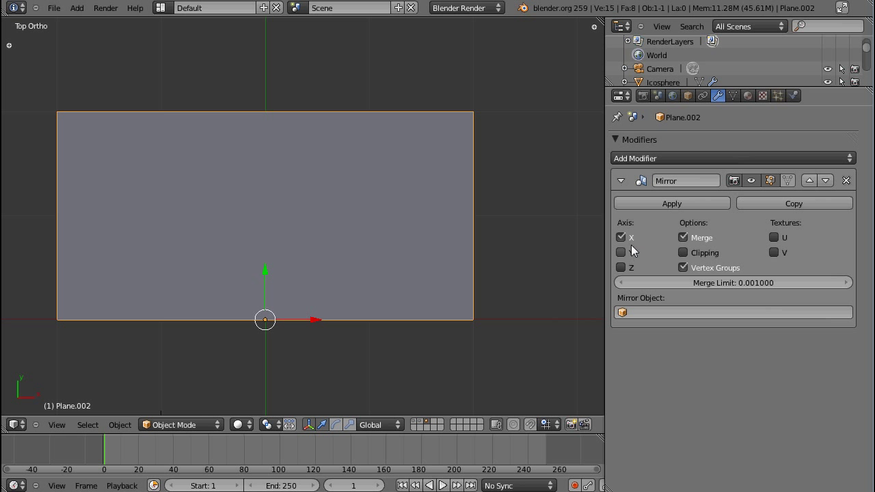
{"action": "left_click", "coordinate": [620, 253]}
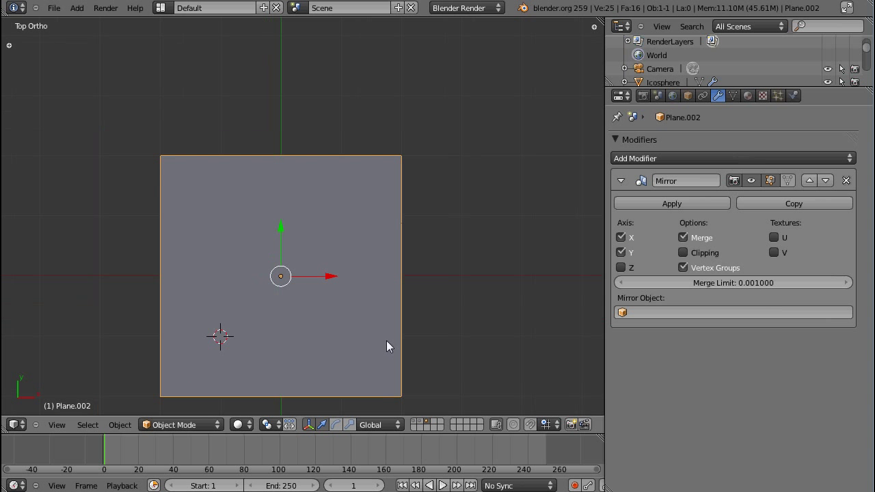
{"action": "key", "text": "Tab"}
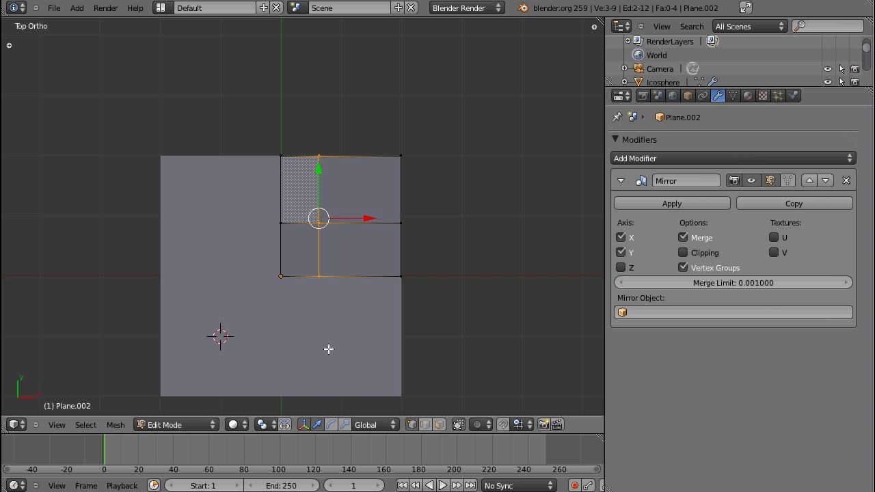
{"action": "mouse_move", "coordinate": [368, 235]}
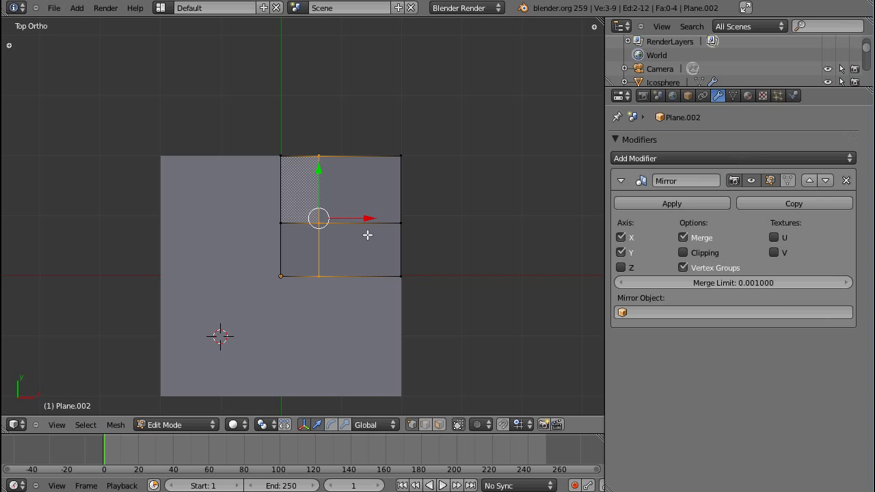
{"action": "mouse_move", "coordinate": [332, 167]}
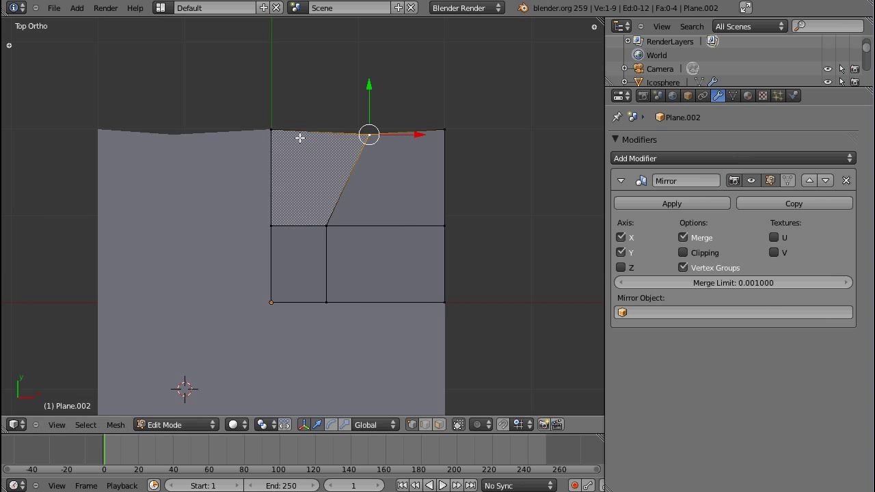
Drag a corner vertex into a lobe shape, then toggle the Mirror axes off and on
{"action": "left_click_drag", "start_coordinate": [368, 134], "coordinate": [390, 247]}
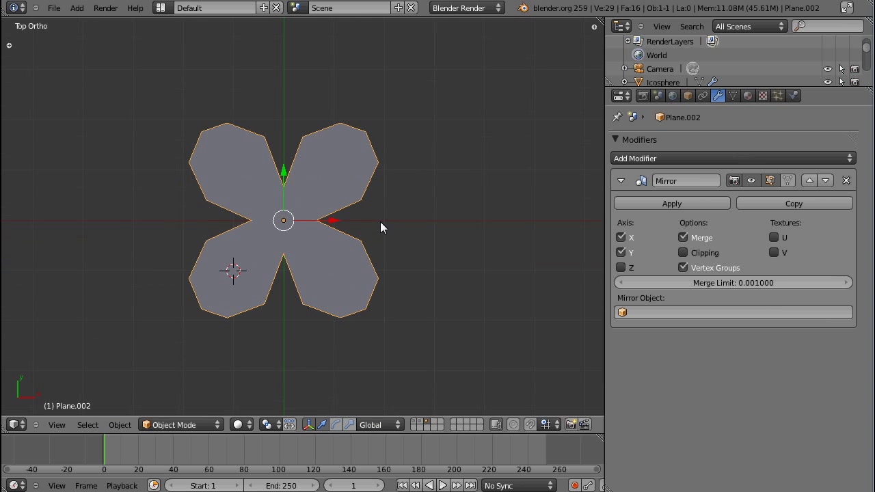
{"action": "mouse_move", "coordinate": [661, 271]}
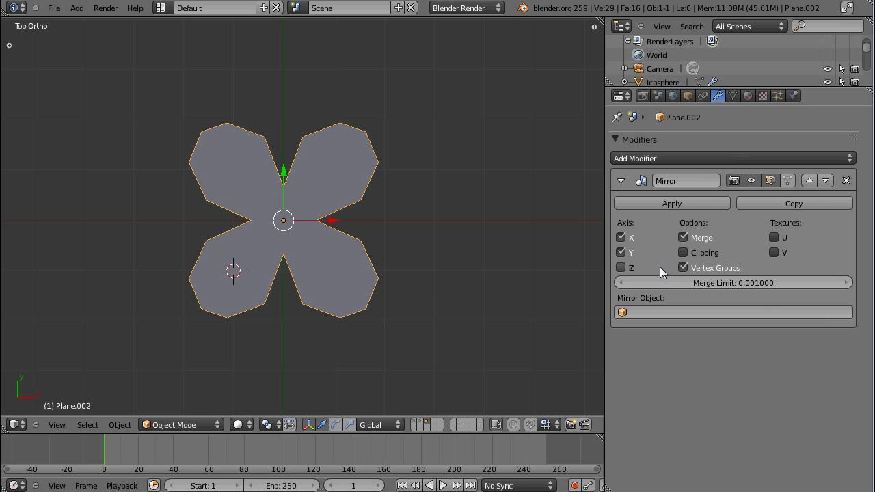
{"action": "left_click", "coordinate": [671, 203]}
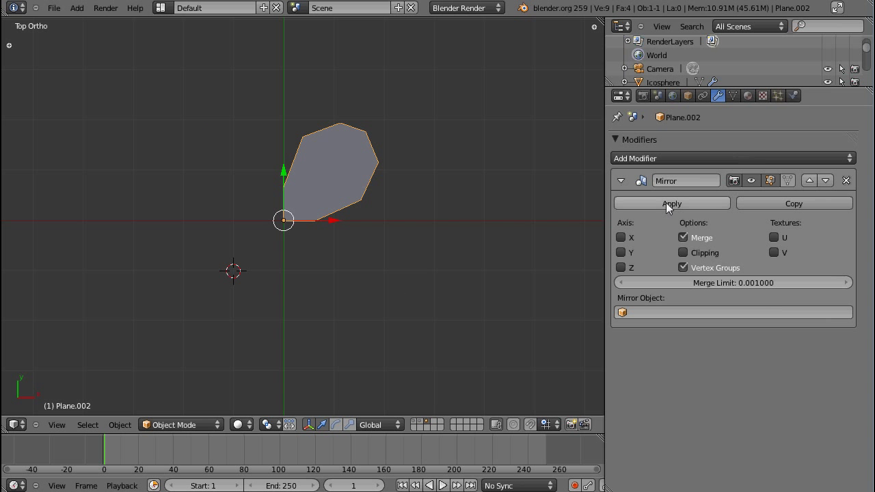
{"action": "left_click", "coordinate": [621, 252]}
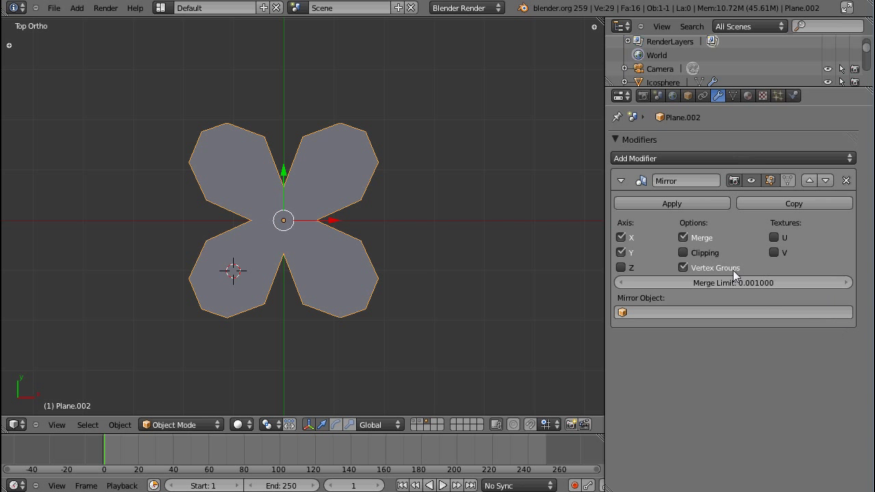
Enter Edit Mode on the four-lobed mesh and cancel an edge-loop scale
{"action": "key", "text": "Tab"}
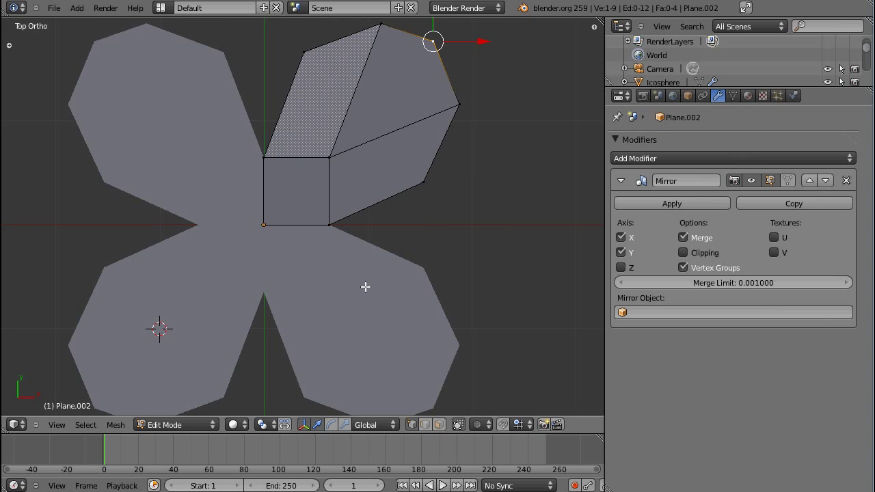
{"action": "mouse_move", "coordinate": [348, 201]}
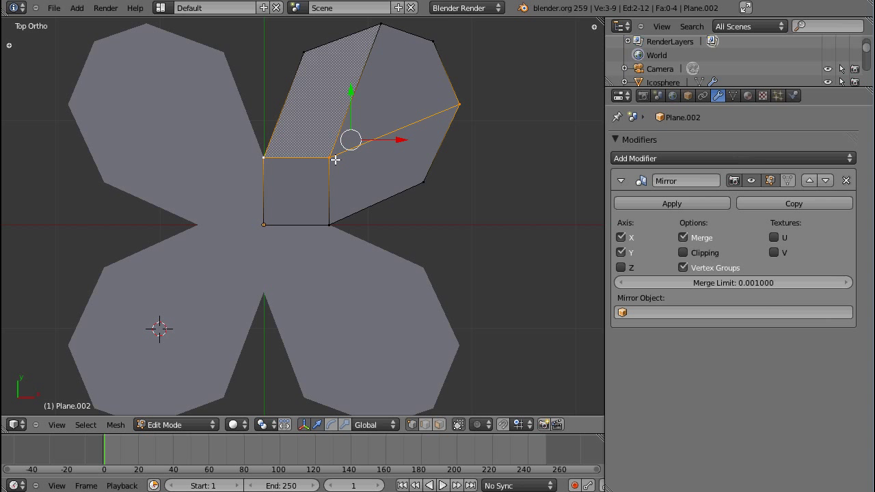
{"action": "mouse_move", "coordinate": [467, 212]}
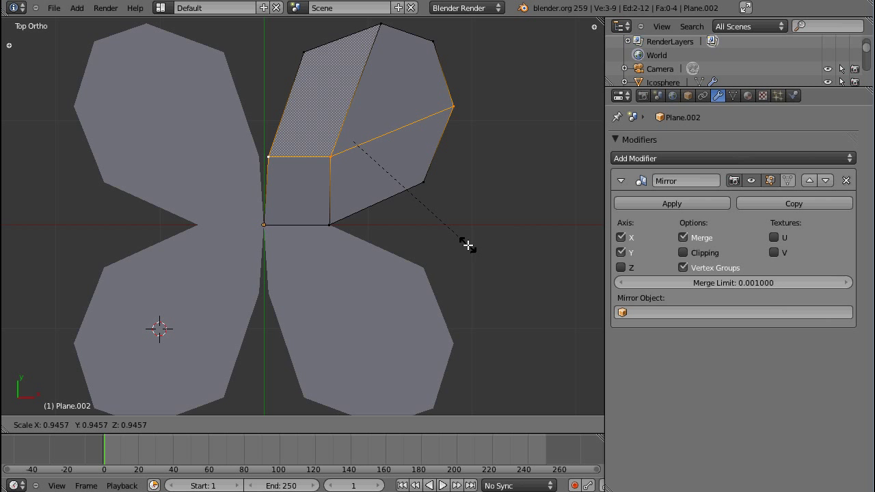
{"action": "key", "text": "Tab"}
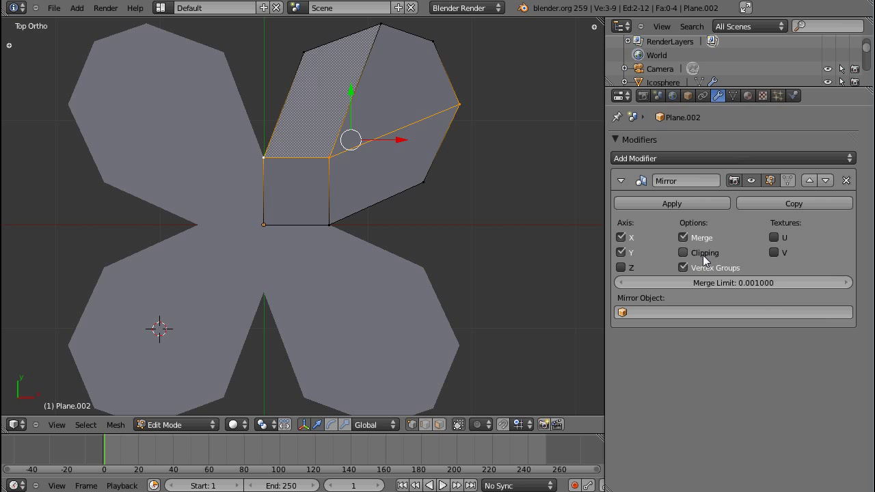
Enable Mirror Clipping and drag the lobe's central vertex into its new position
{"action": "left_click", "coordinate": [683, 253]}
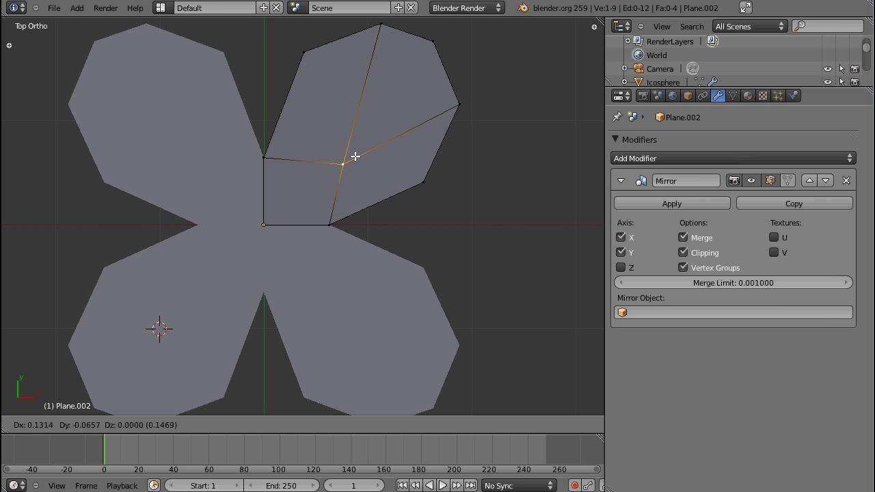
{"action": "left_click_drag", "start_coordinate": [340, 164], "coordinate": [265, 102]}
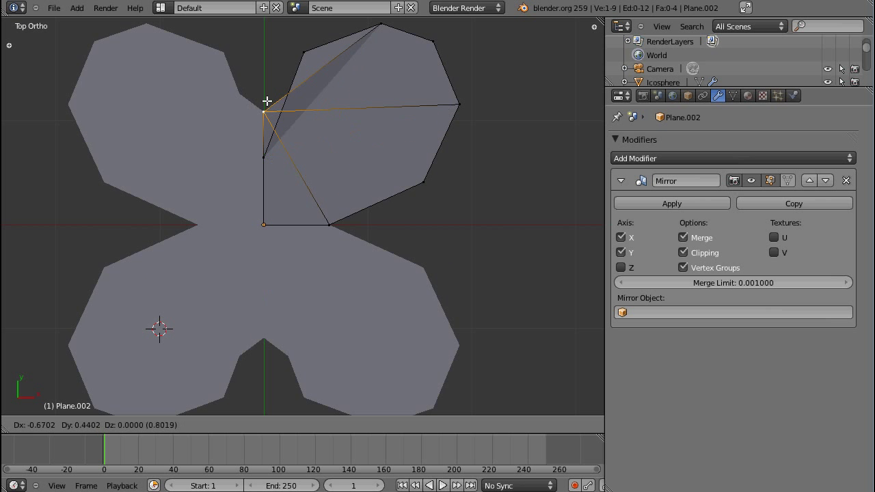
{"action": "left_click_drag", "start_coordinate": [267, 100], "coordinate": [327, 153]}
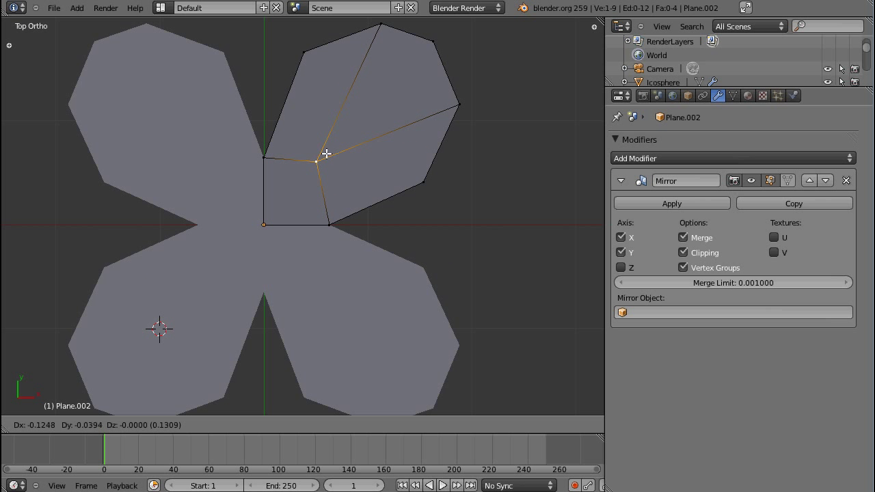
{"action": "left_click_drag", "start_coordinate": [327, 154], "coordinate": [359, 145]}
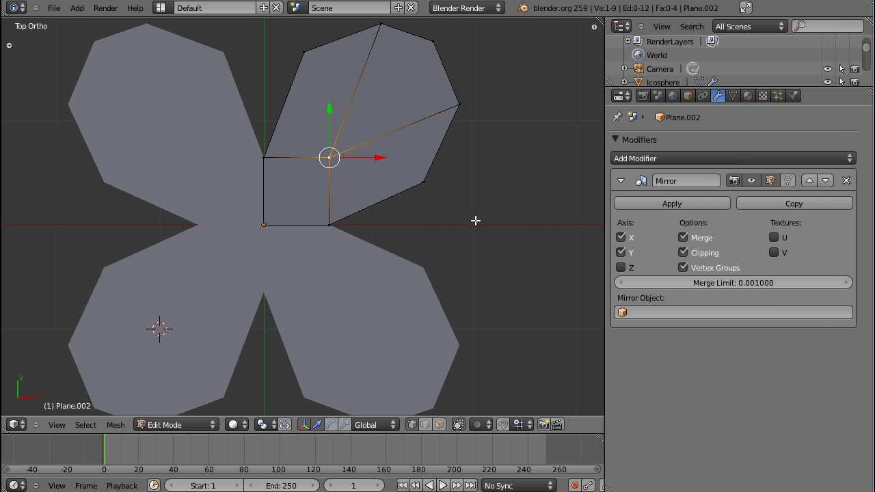
{"action": "mouse_move", "coordinate": [312, 158]}
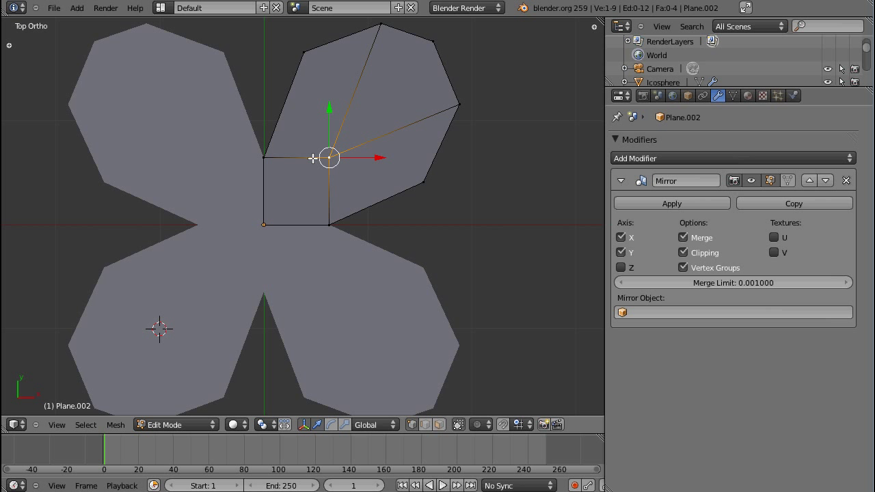
{"action": "mouse_move", "coordinate": [349, 219]}
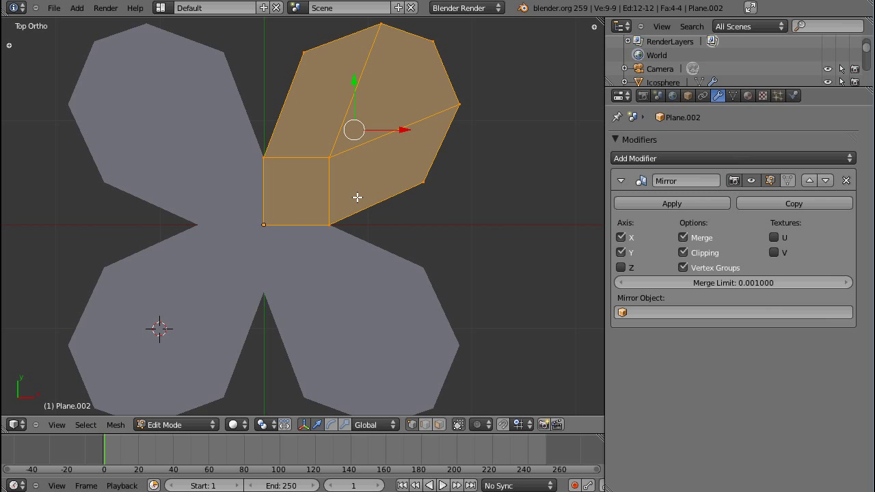
{"action": "mouse_move", "coordinate": [371, 198]}
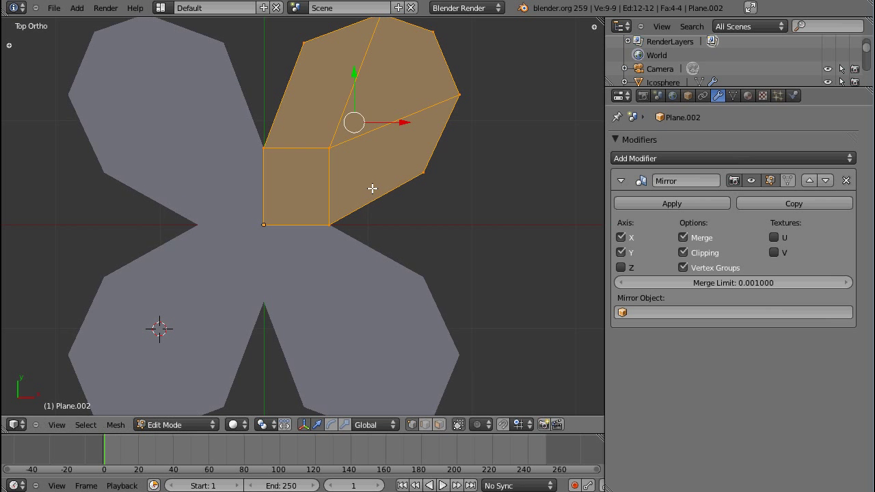
Turn Mirror Clipping off and move the selected quarter away from the centre
{"action": "left_click", "coordinate": [683, 252]}
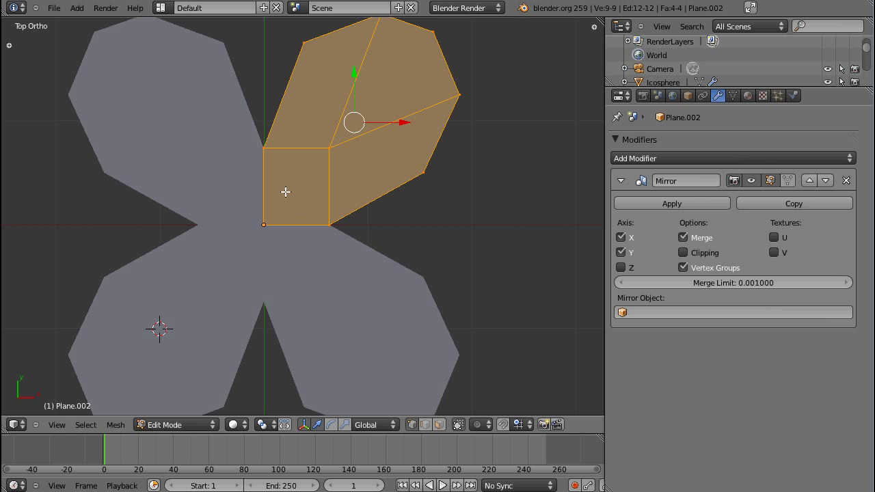
{"action": "left_click_drag", "start_coordinate": [354, 121], "coordinate": [325, 176]}
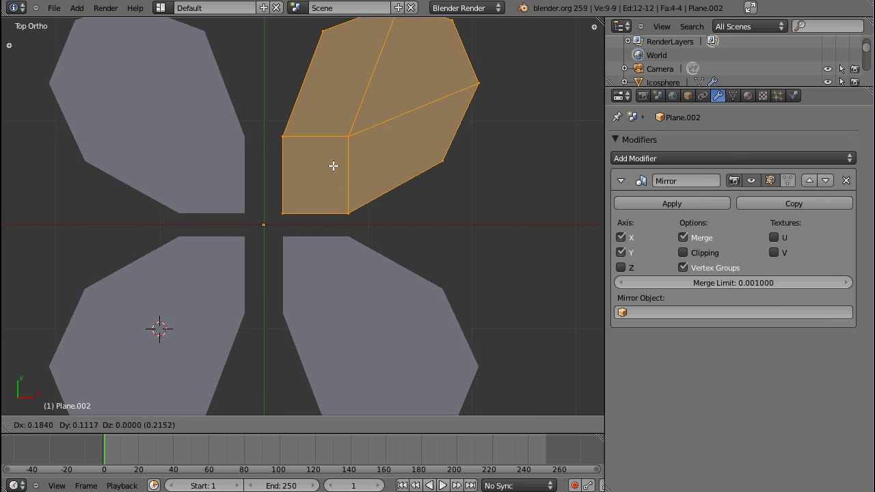
{"action": "key", "text": "Tab"}
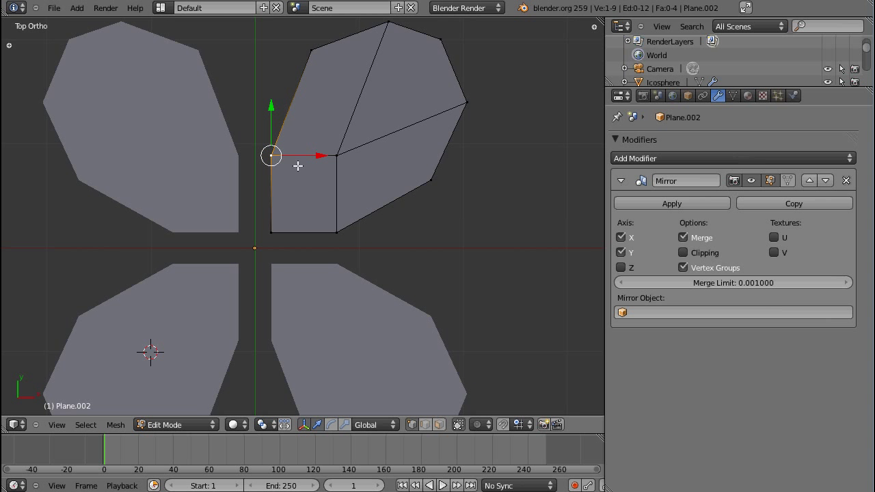
{"action": "mouse_move", "coordinate": [339, 209]}
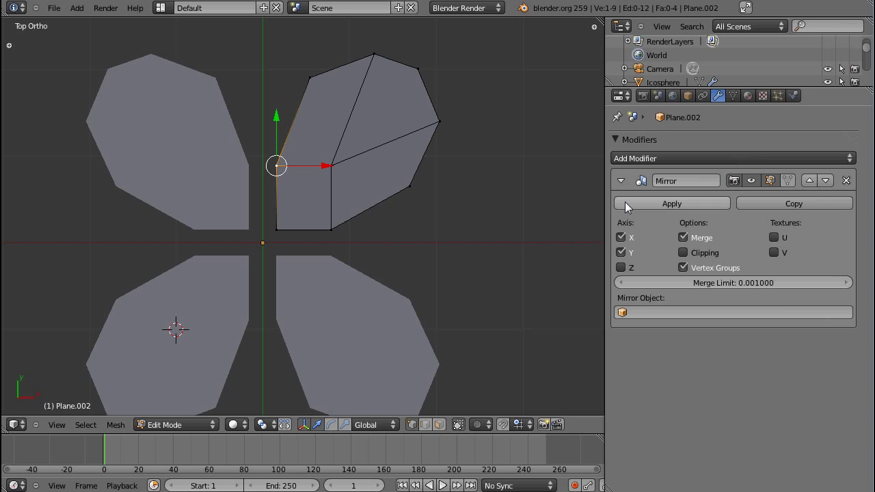
{"action": "mouse_move", "coordinate": [708, 141]}
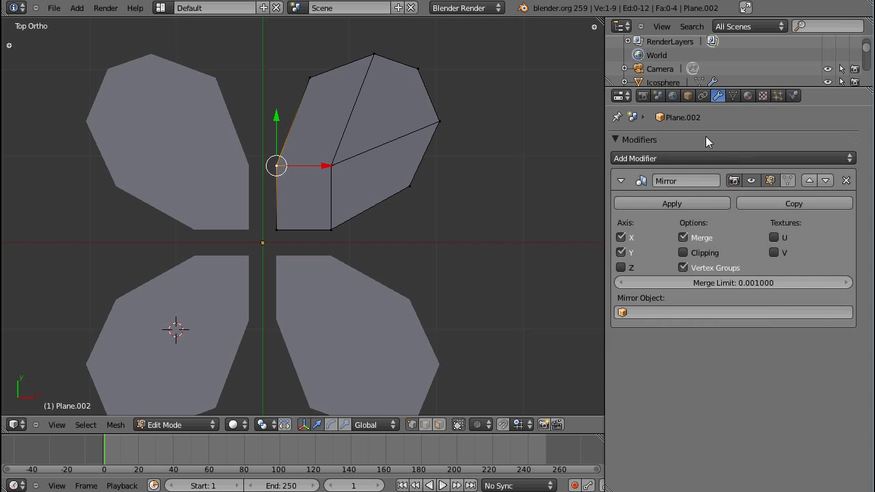
{"action": "mouse_move", "coordinate": [668, 199]}
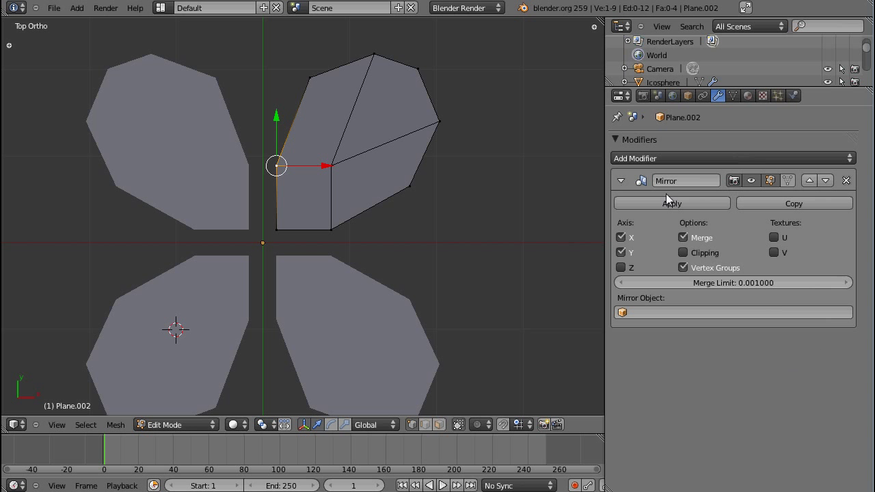
{"action": "mouse_move", "coordinate": [717, 177]}
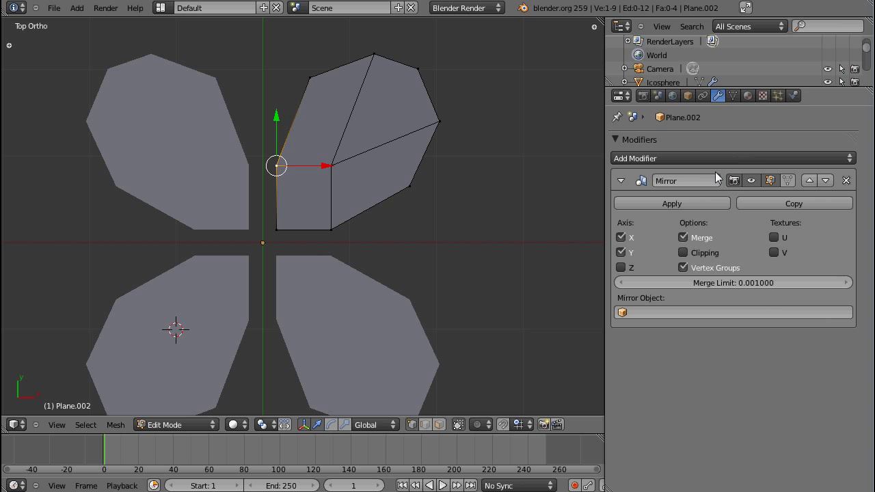
Add a Subdivision Surface modifier below the Mirror to round the lobes into petals
{"action": "left_click", "coordinate": [731, 158]}
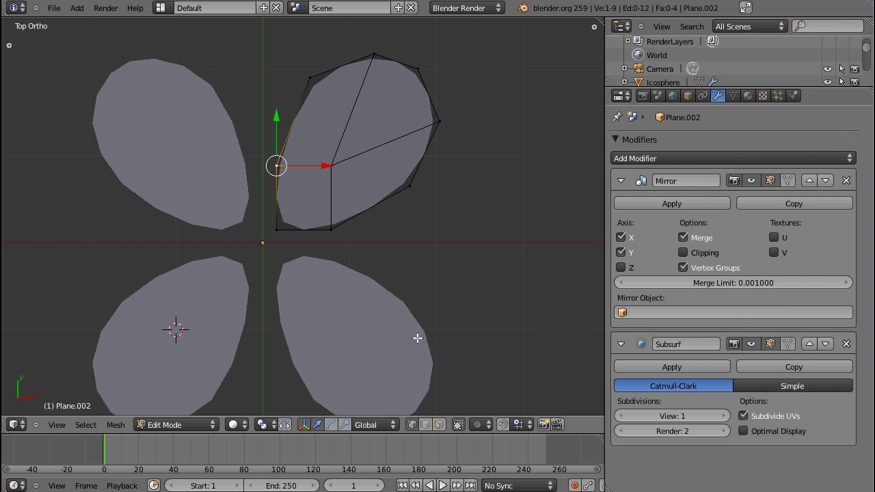
{"action": "mouse_move", "coordinate": [348, 277]}
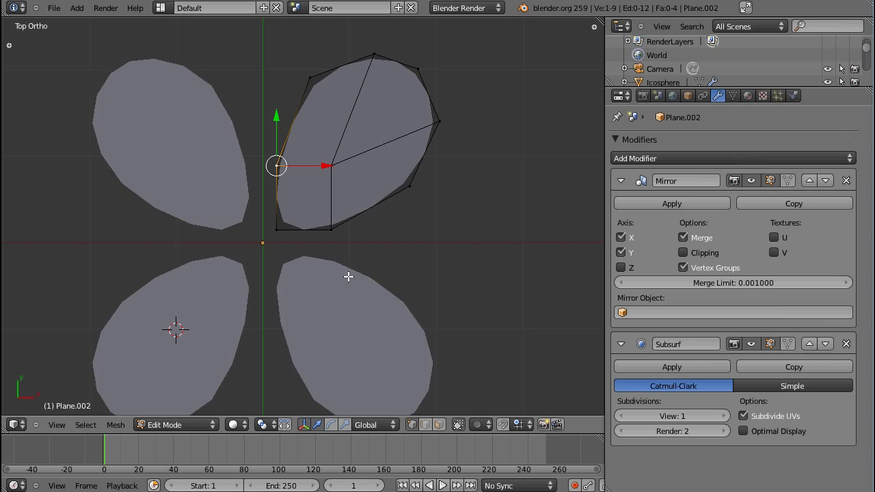
{"action": "mouse_move", "coordinate": [282, 284]}
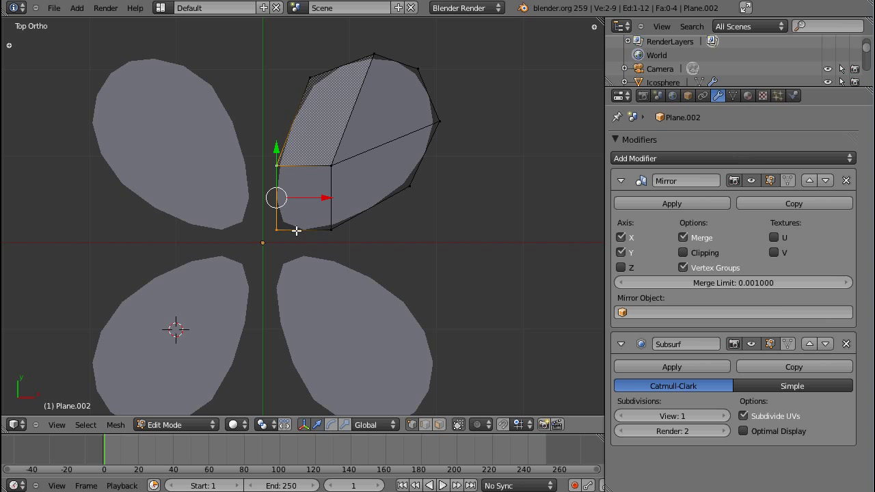
{"action": "mouse_move", "coordinate": [343, 303]}
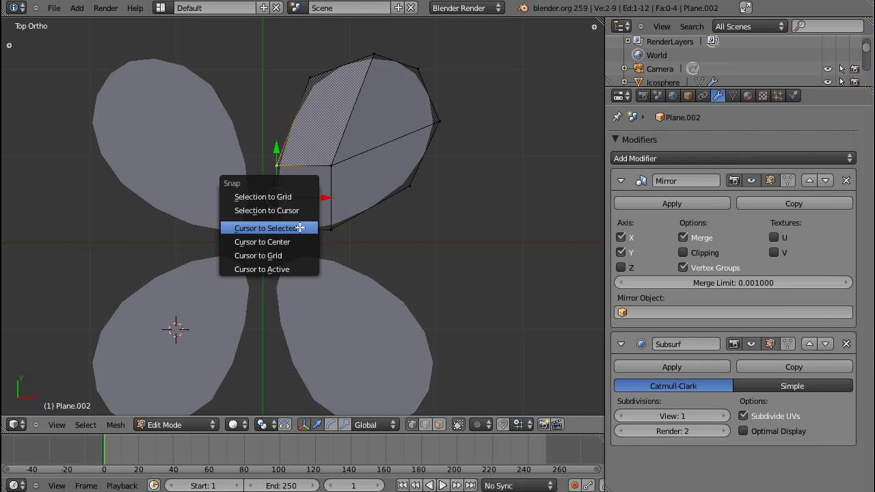
Snap the 3D cursor to the selected vertices and set the object origin there
{"action": "left_click", "coordinate": [265, 228]}
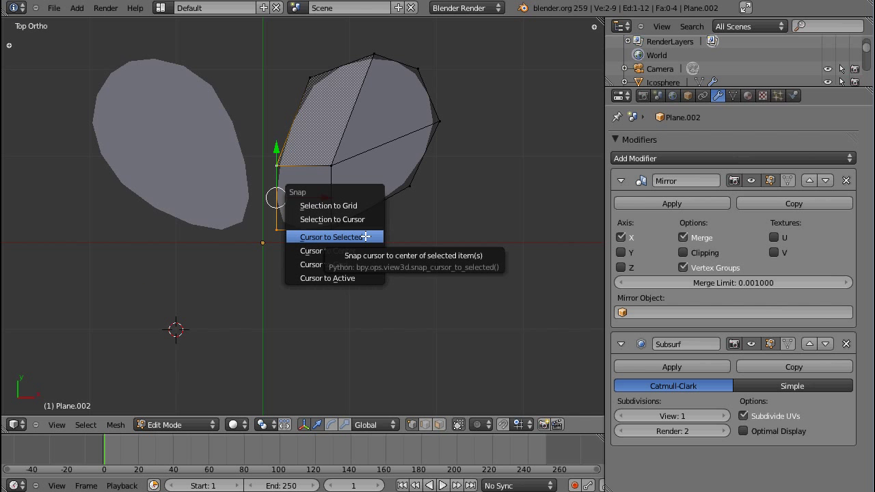
{"action": "left_click", "coordinate": [332, 237]}
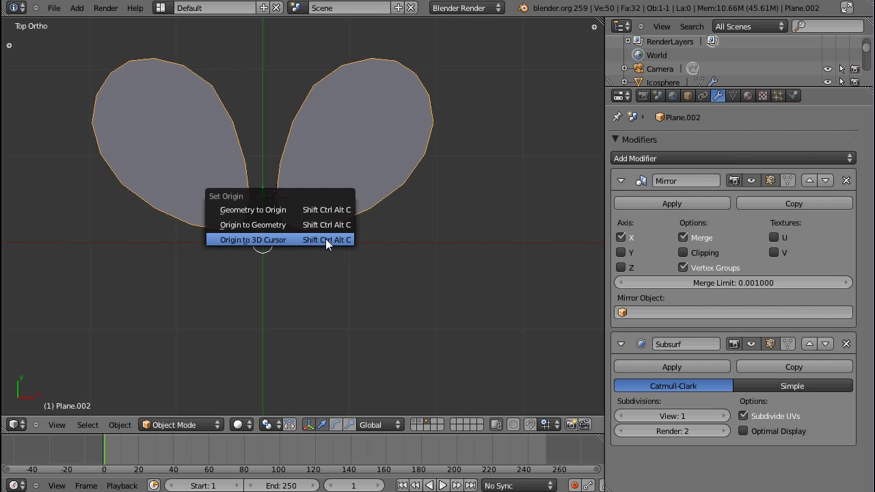
{"action": "left_click", "coordinate": [252, 240]}
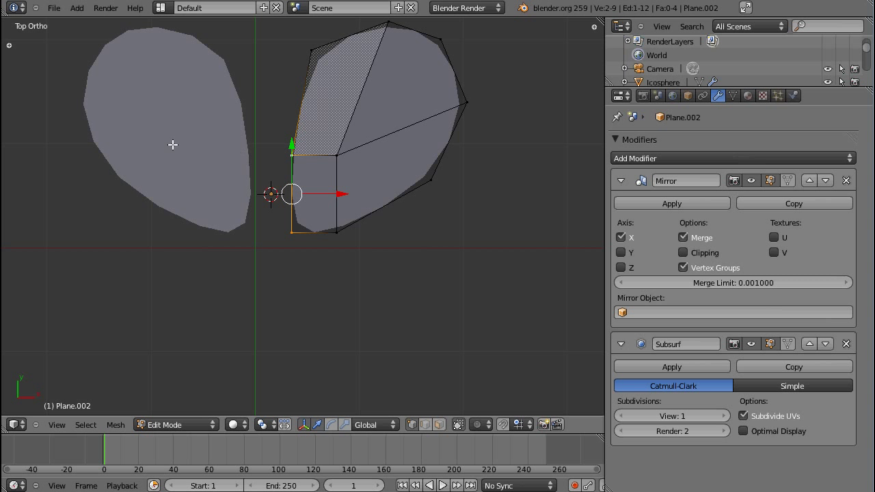
{"action": "mouse_move", "coordinate": [213, 145]}
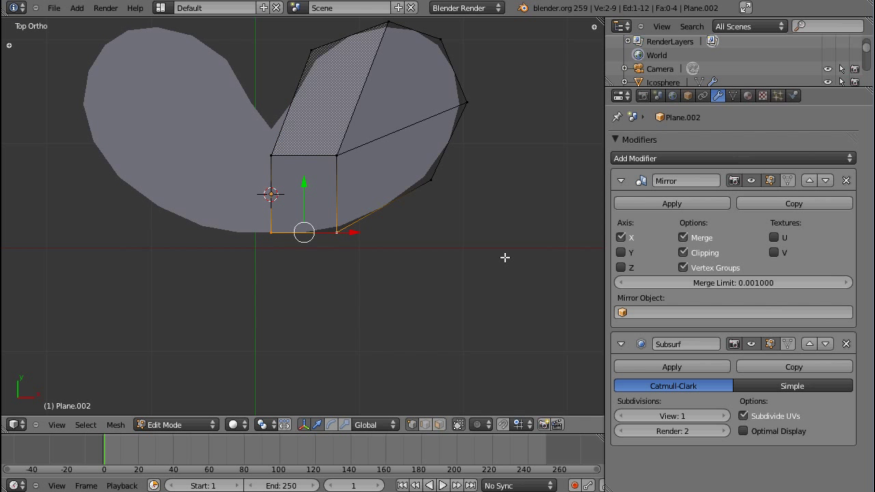
Re-enable Y mirroring, snap the 3D cursor to the selected vertices, and resume Edit Mode
{"action": "left_click", "coordinate": [621, 252]}
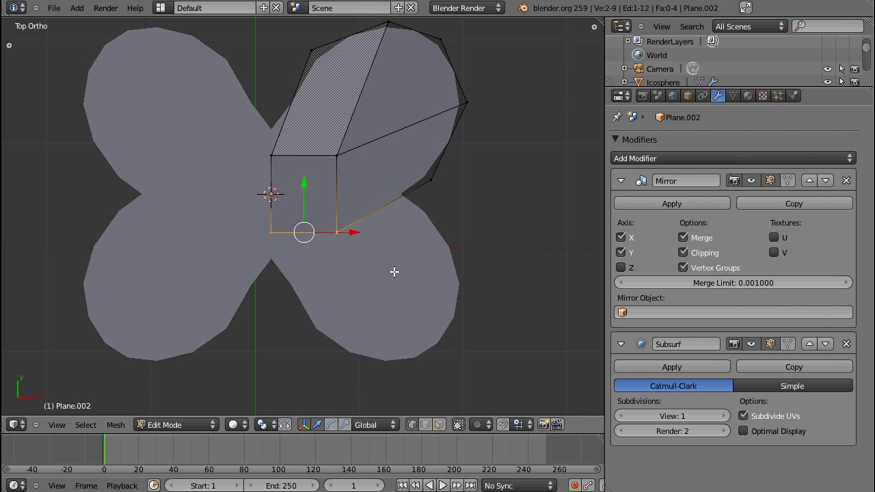
{"action": "mouse_move", "coordinate": [290, 279]}
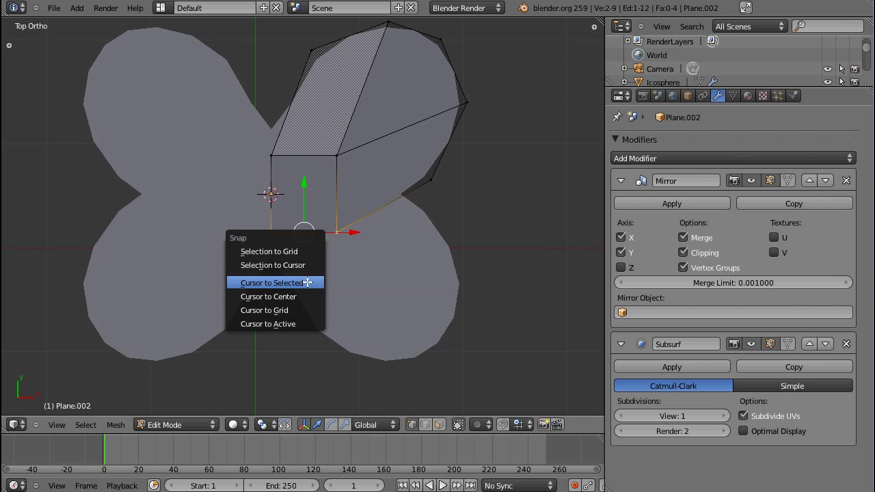
{"action": "left_click", "coordinate": [271, 282]}
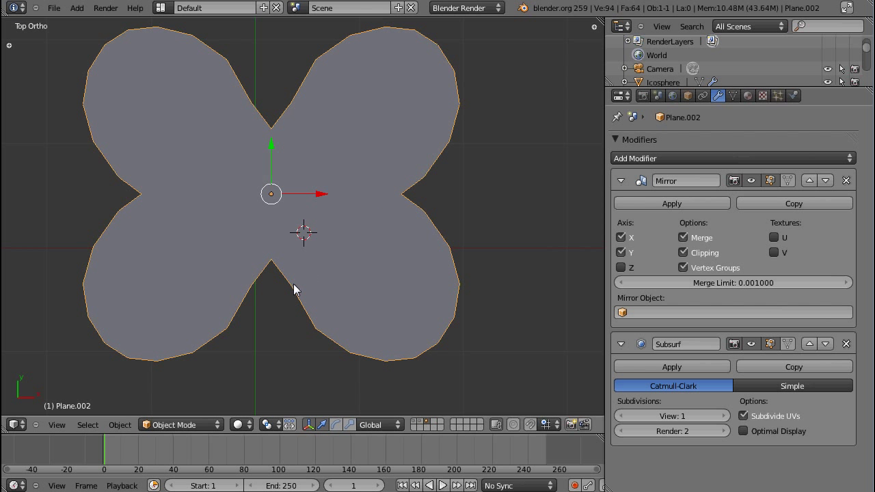
{"action": "key", "text": "Tab"}
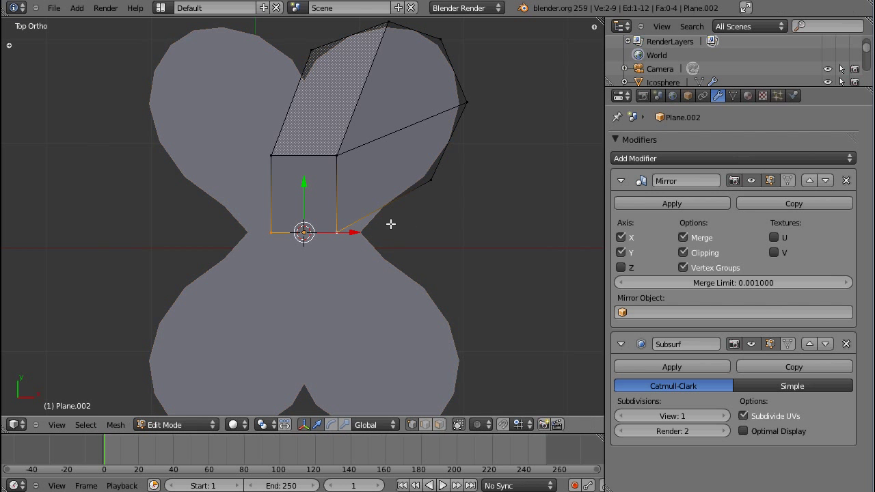
{"action": "mouse_move", "coordinate": [254, 158]}
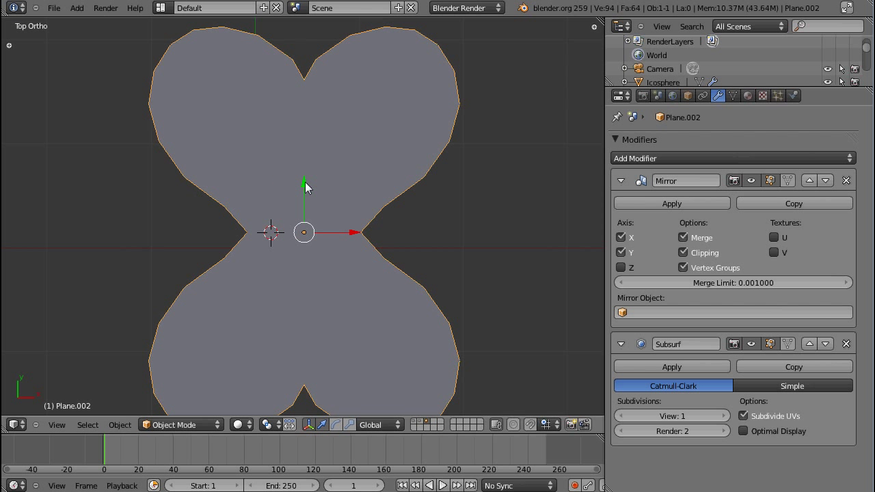
{"action": "mouse_move", "coordinate": [345, 241]}
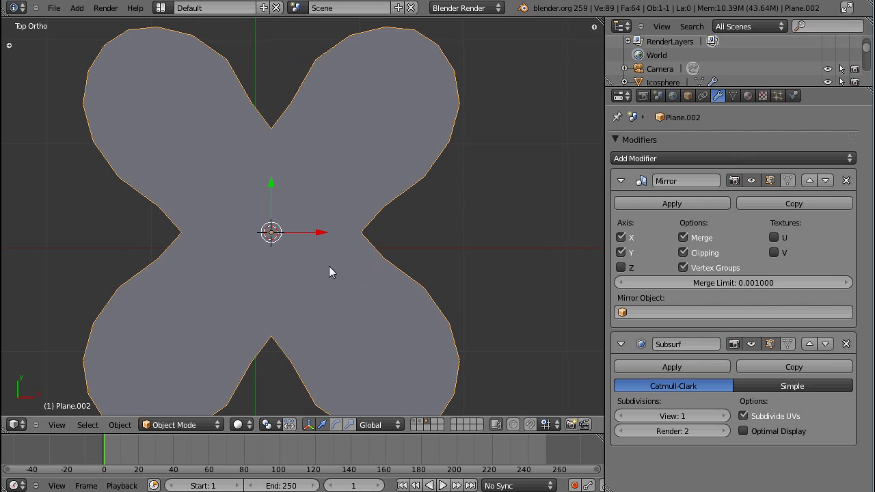
Toggle into Edit Mode on Plane.002 to work on one quarter of the cross
{"action": "key", "text": "Tab"}
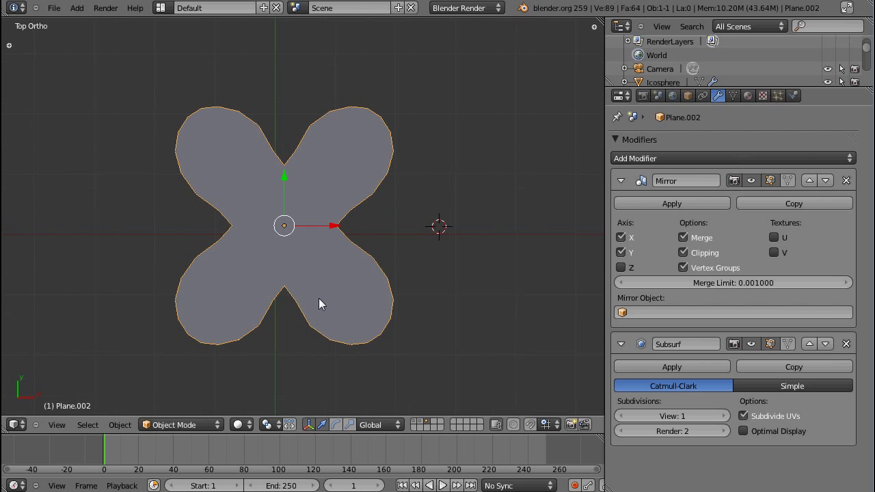
{"action": "mouse_move", "coordinate": [413, 282]}
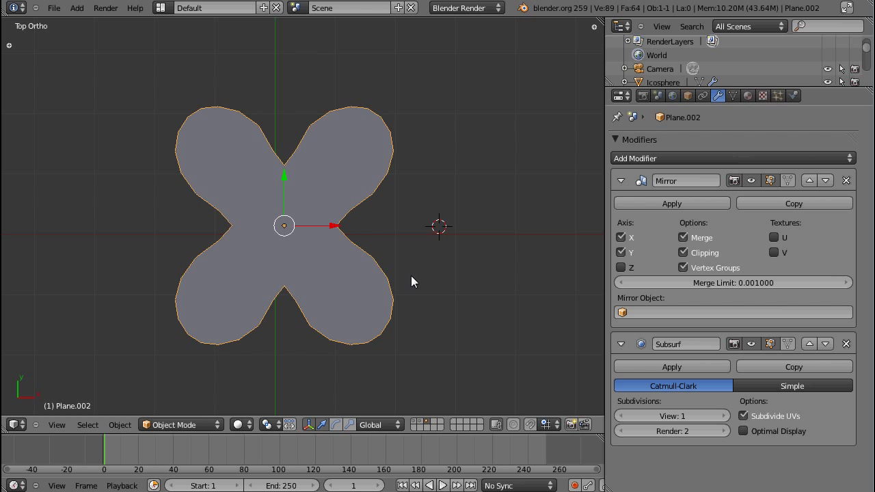
{"action": "mouse_move", "coordinate": [404, 276]}
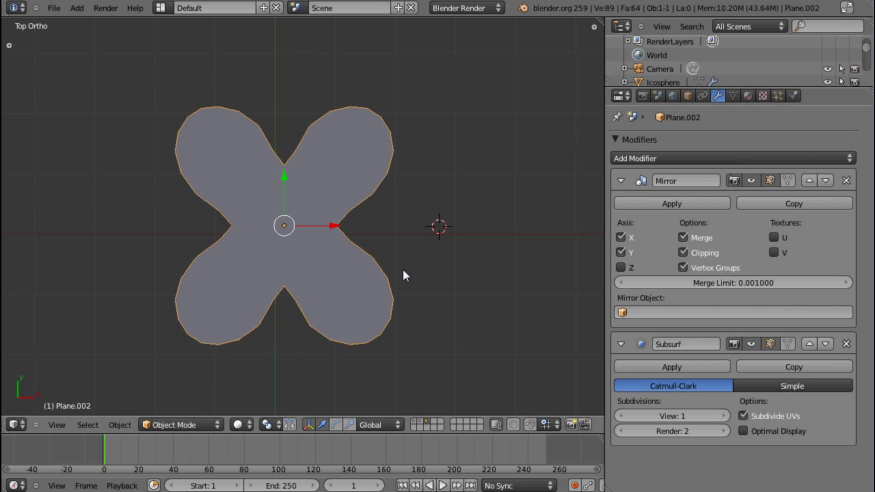
{"action": "mouse_move", "coordinate": [439, 275]}
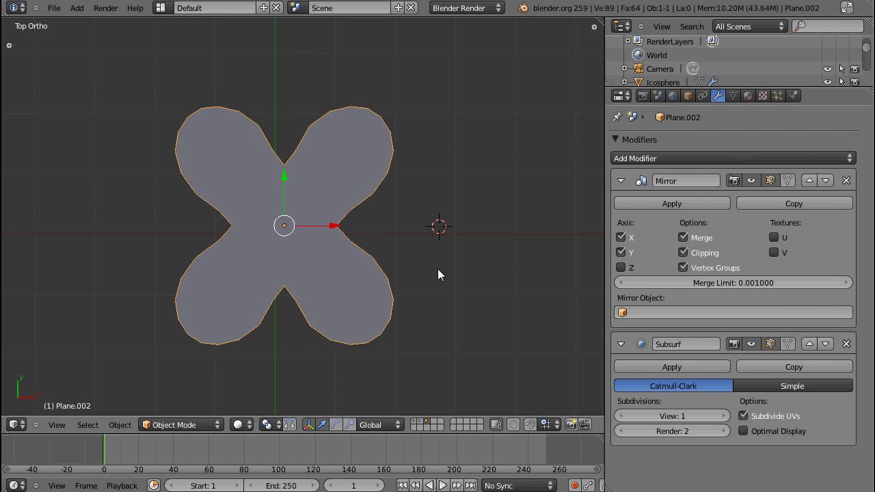
{"action": "key", "text": "Tab"}
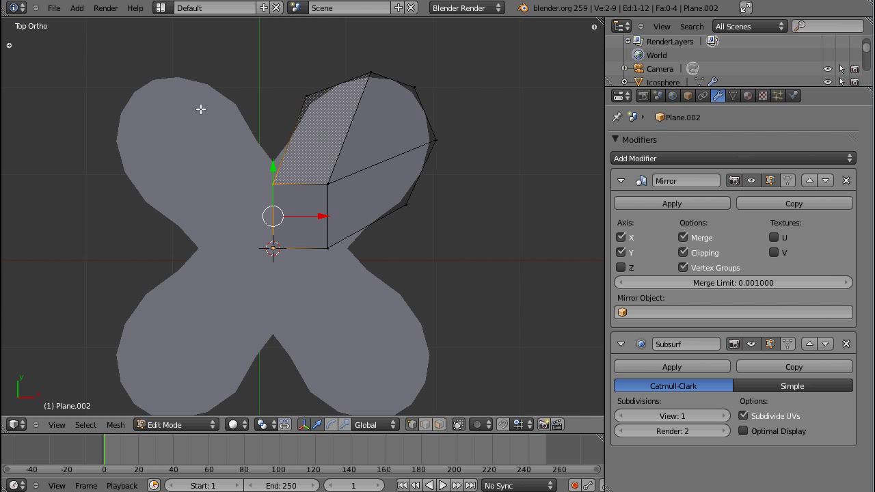
{"action": "mouse_move", "coordinate": [374, 216]}
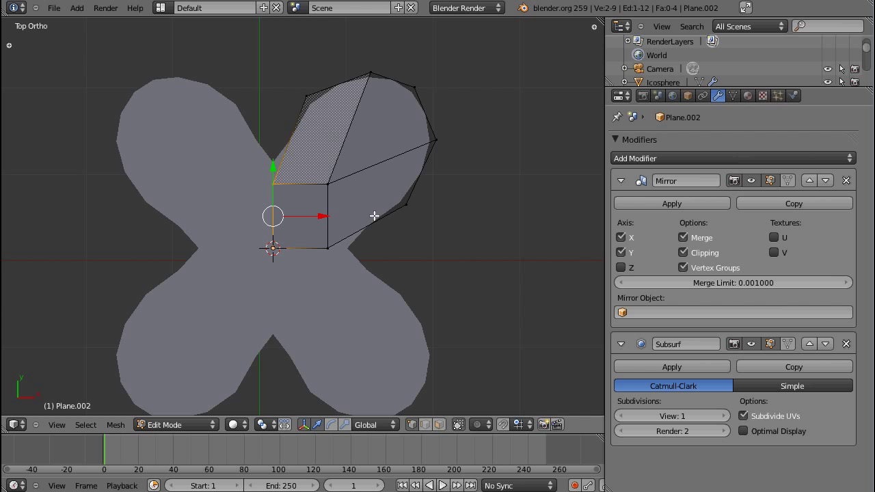
{"action": "mouse_move", "coordinate": [282, 130]}
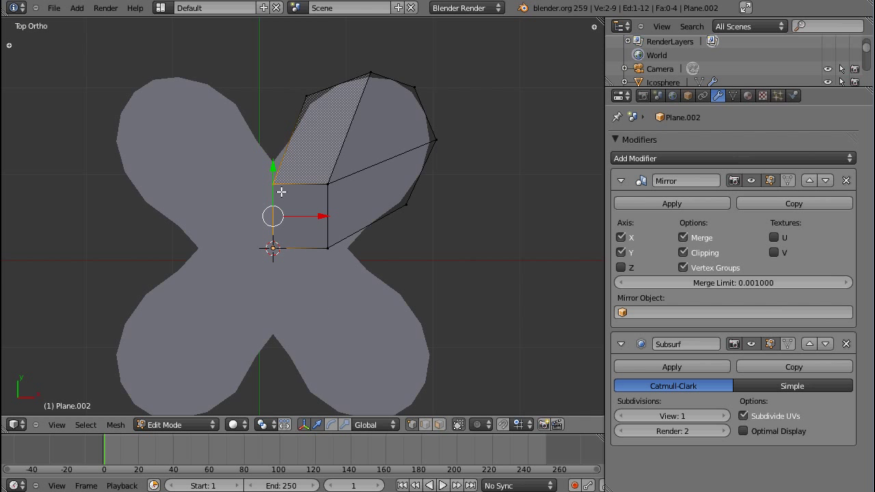
{"action": "mouse_move", "coordinate": [392, 283]}
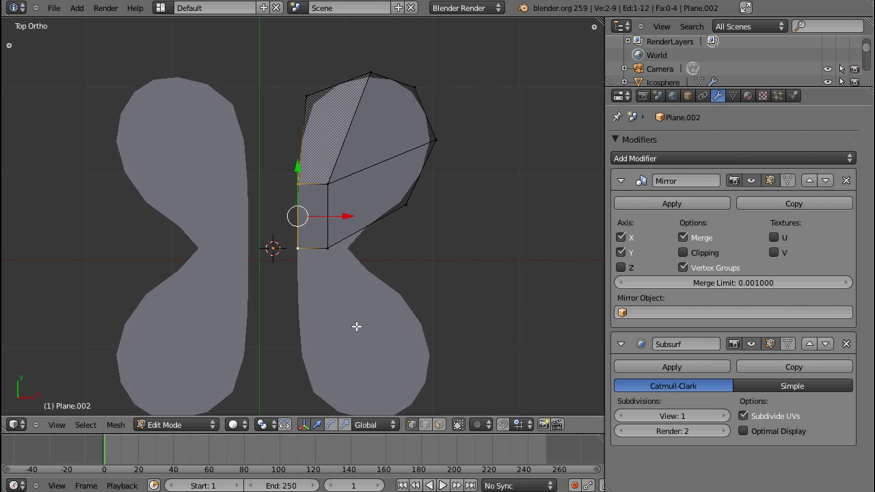
Set the transform pivot point to the 3D cursor
{"action": "left_click", "coordinate": [263, 425]}
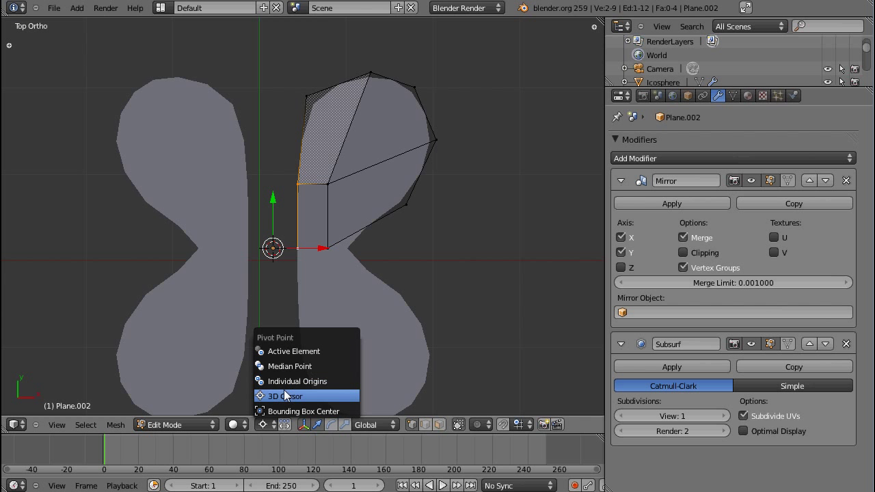
{"action": "left_click", "coordinate": [282, 396]}
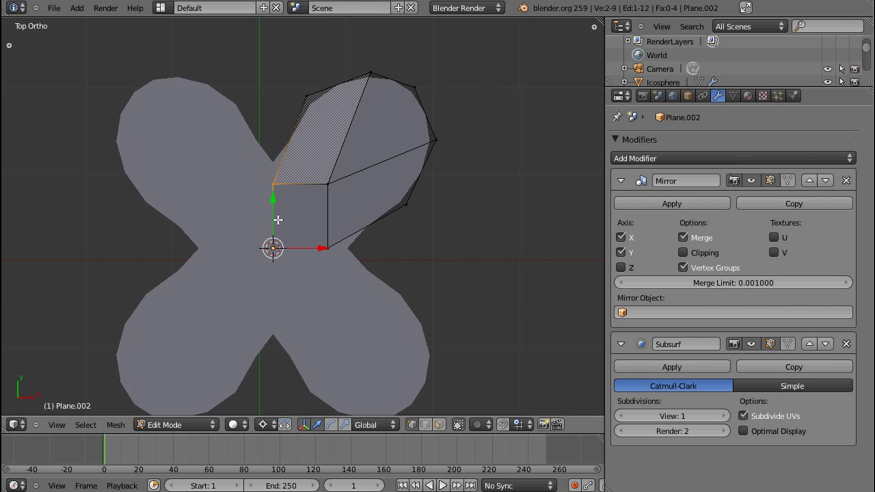
{"action": "mouse_move", "coordinate": [278, 284]}
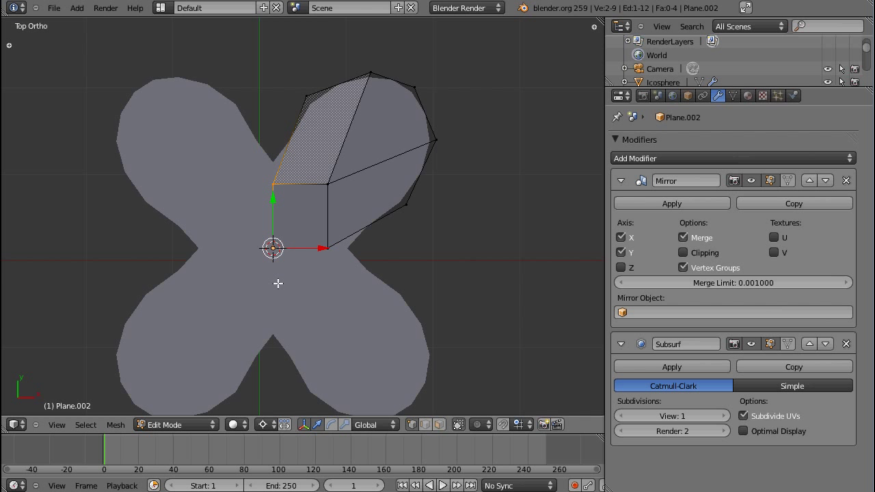
{"action": "mouse_move", "coordinate": [350, 262]}
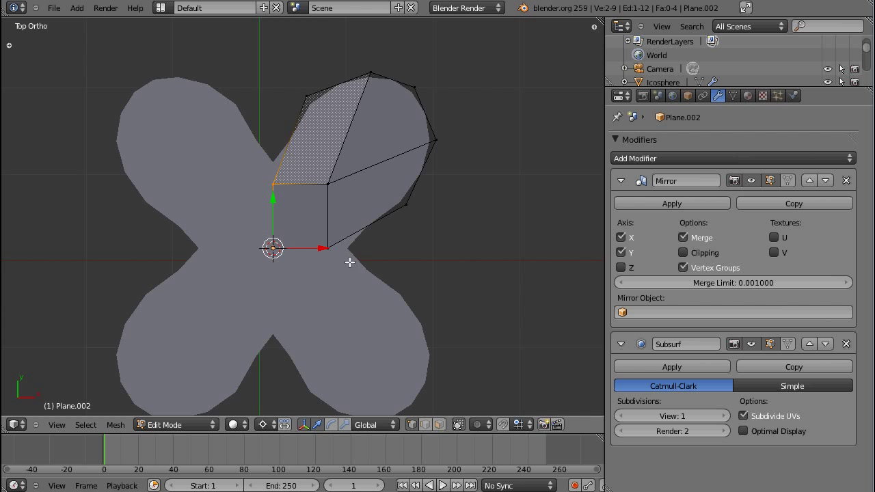
{"action": "mouse_move", "coordinate": [240, 265]}
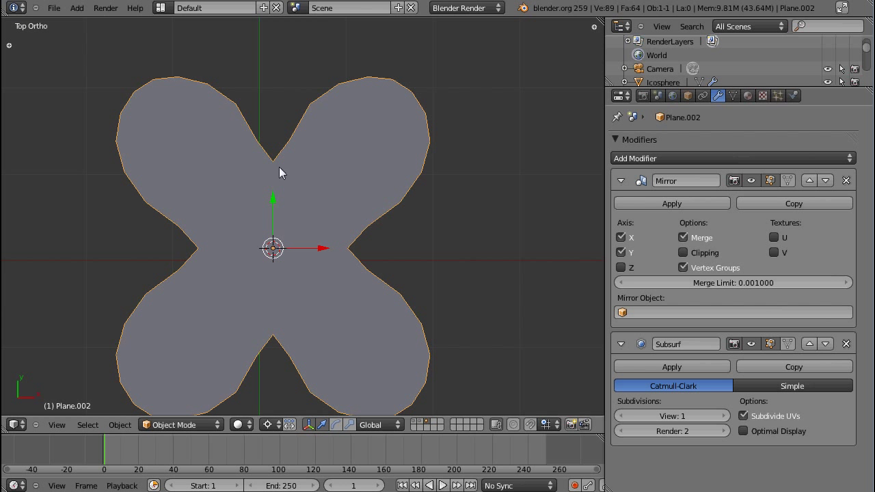
{"action": "mouse_move", "coordinate": [279, 92]}
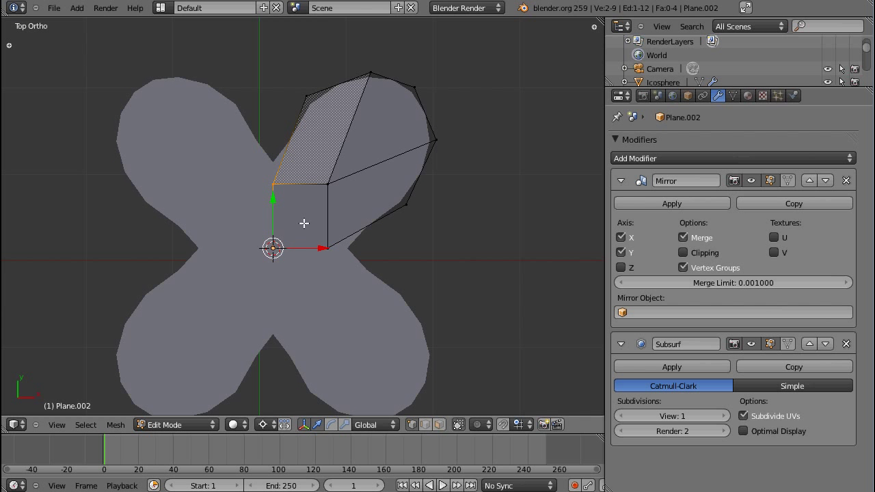
{"action": "mouse_move", "coordinate": [299, 257]}
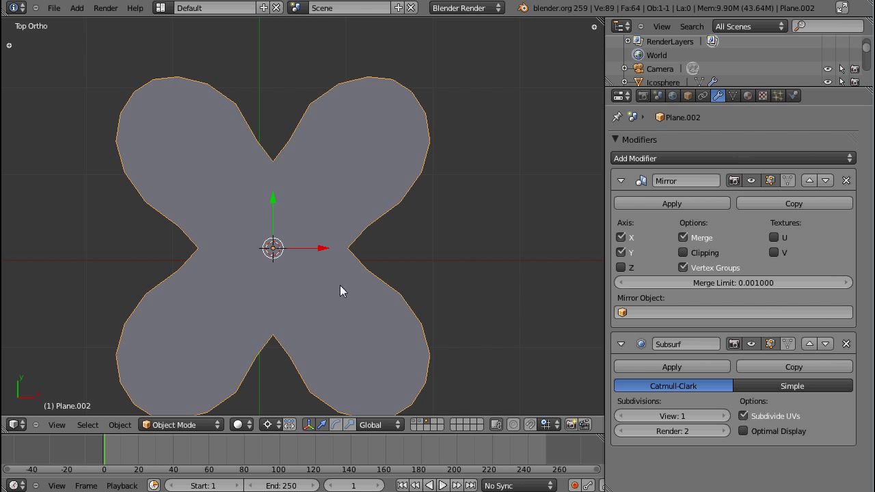
{"action": "mouse_move", "coordinate": [304, 285]}
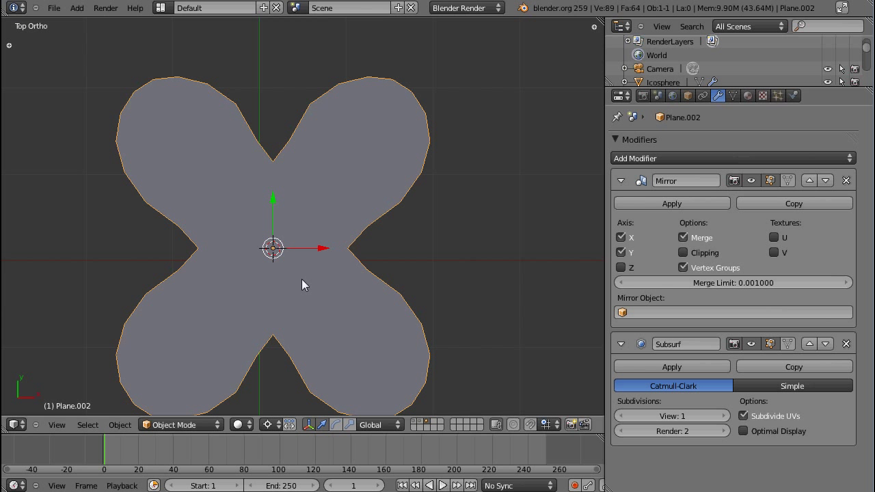
{"action": "left_click", "coordinate": [683, 237]}
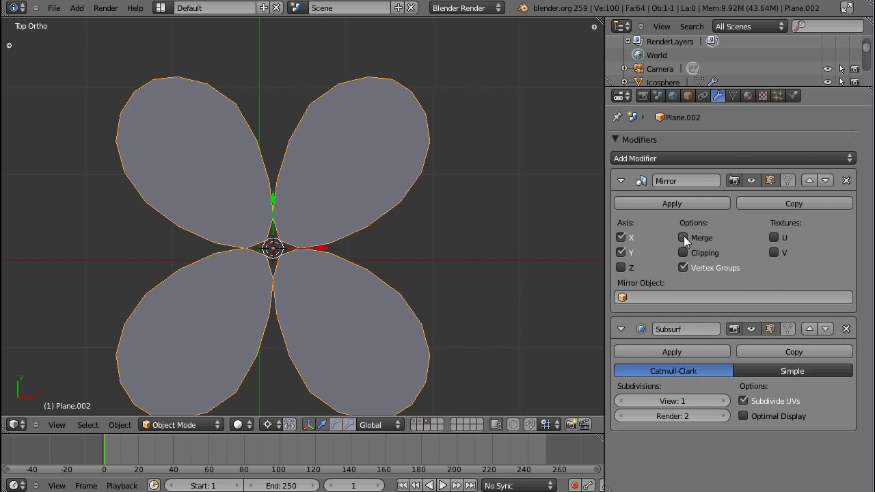
{"action": "left_click", "coordinate": [682, 237]}
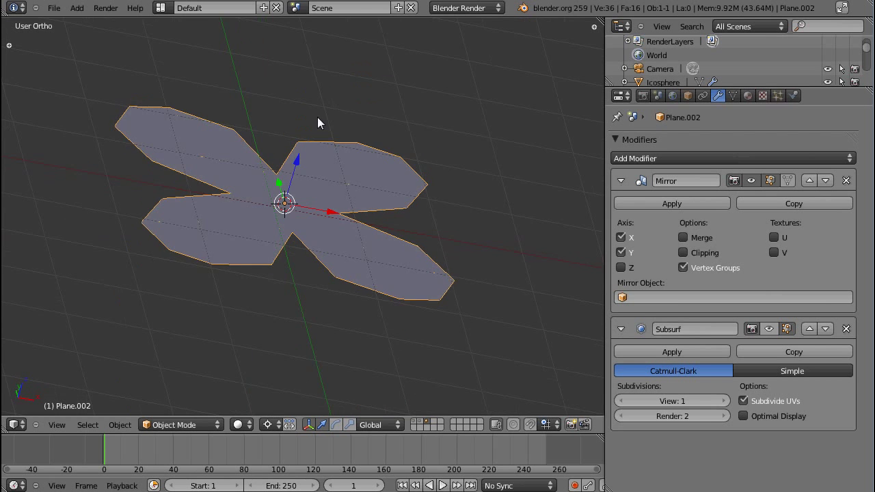
{"action": "key", "text": "7"}
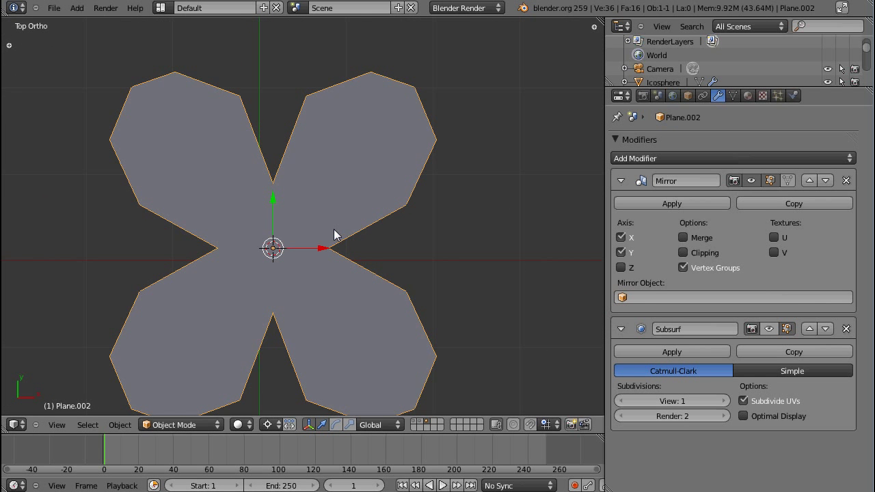
{"action": "left_click", "coordinate": [770, 329]}
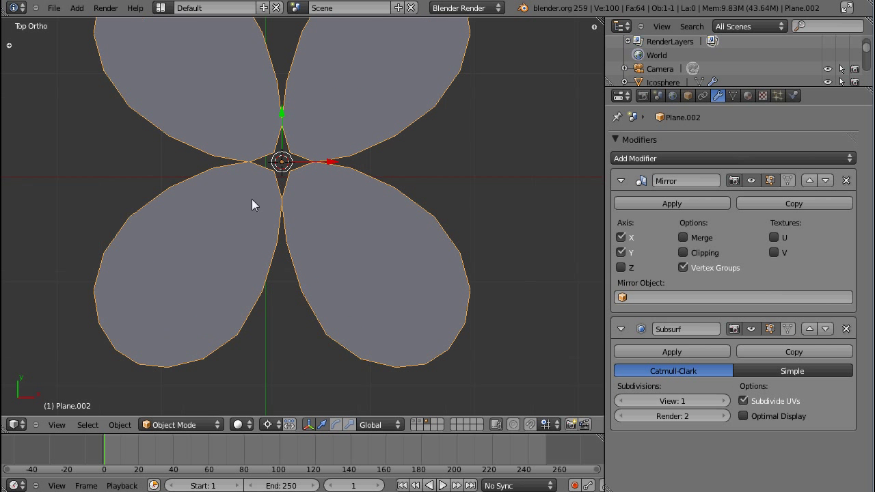
{"action": "key", "text": "Tab"}
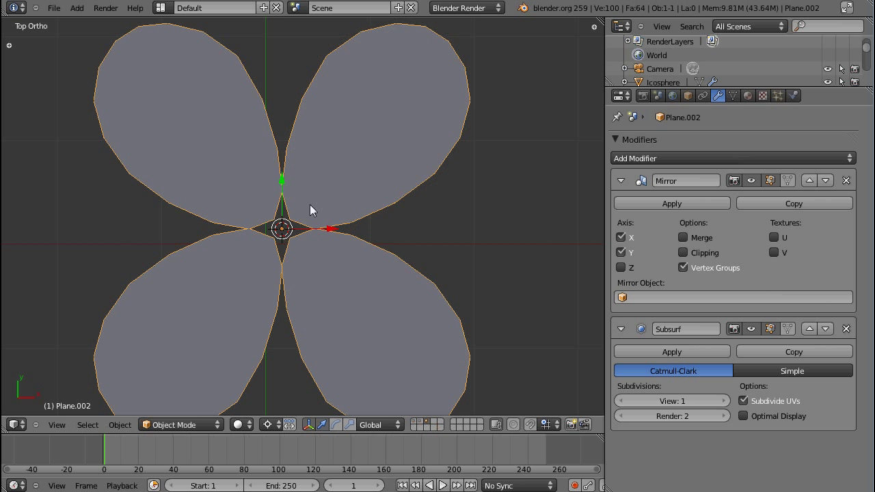
{"action": "mouse_move", "coordinate": [171, 268]}
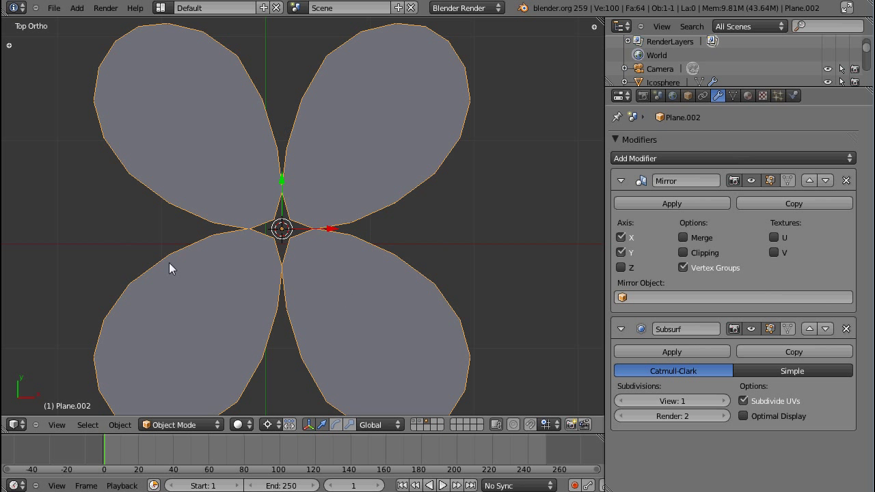
{"action": "mouse_move", "coordinate": [279, 252]}
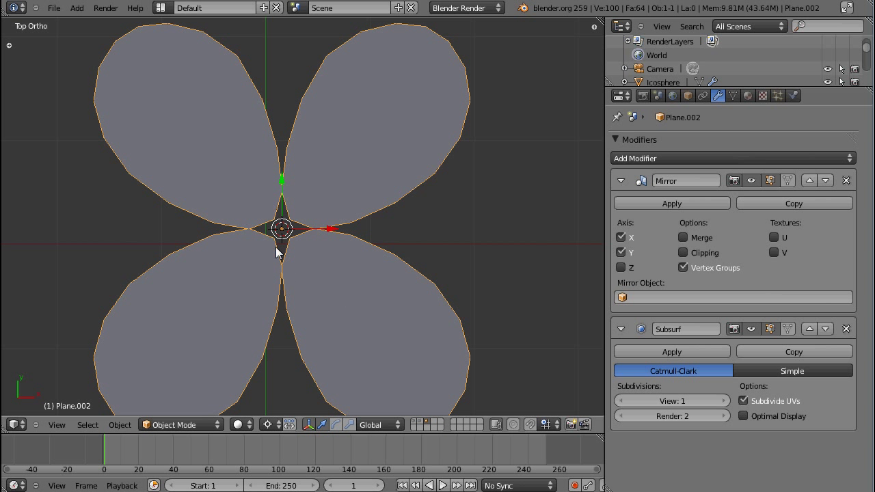
{"action": "left_click", "coordinate": [683, 237]}
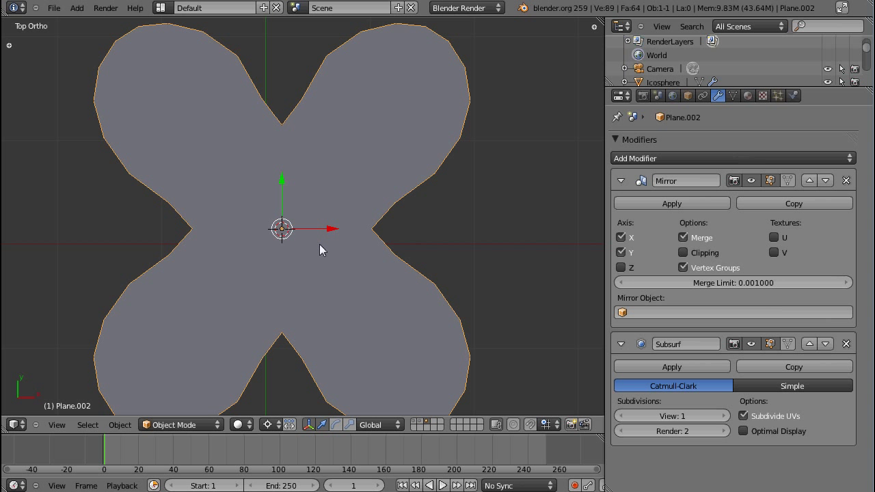
{"action": "mouse_move", "coordinate": [275, 234]}
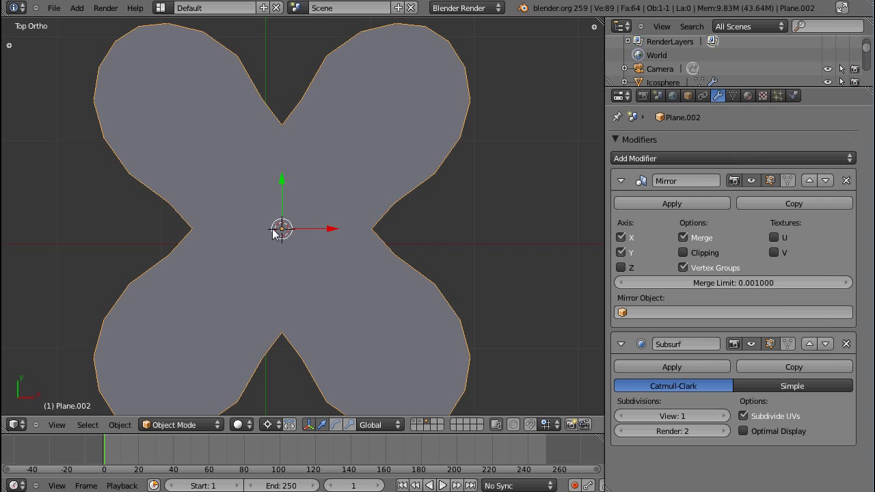
{"action": "mouse_move", "coordinate": [303, 211]}
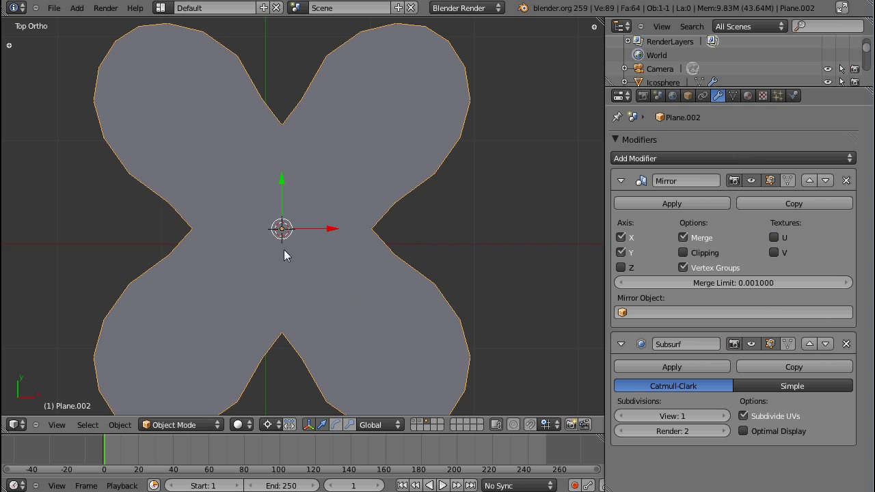
{"action": "mouse_move", "coordinate": [328, 294]}
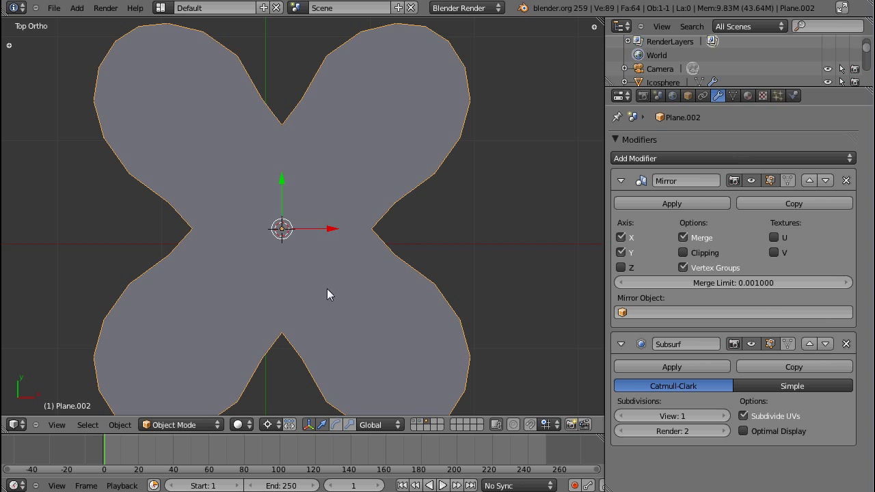
{"action": "mouse_move", "coordinate": [297, 251]}
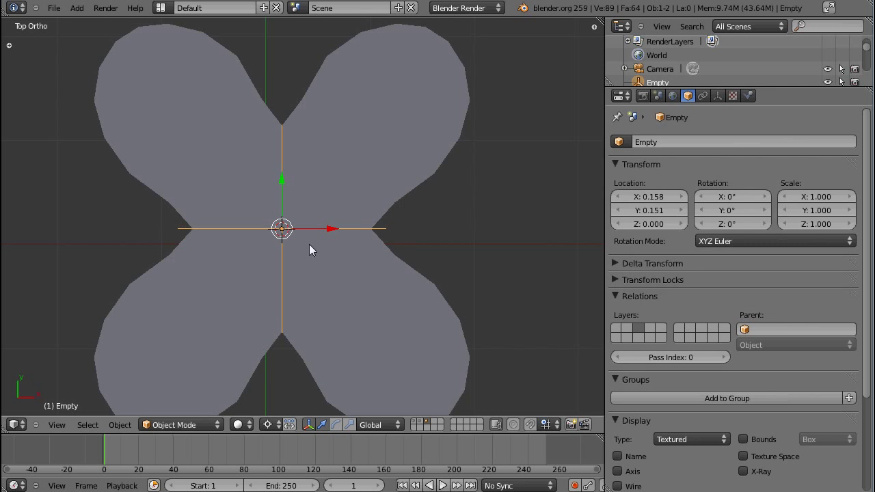
{"action": "mouse_move", "coordinate": [328, 232]}
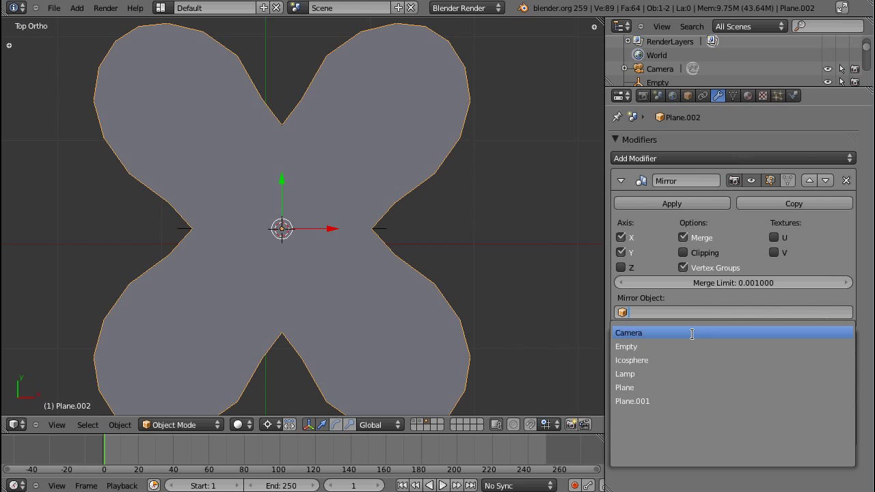
Choose the Empty as the Mirror modifier's mirror object
{"action": "left_click", "coordinate": [626, 346]}
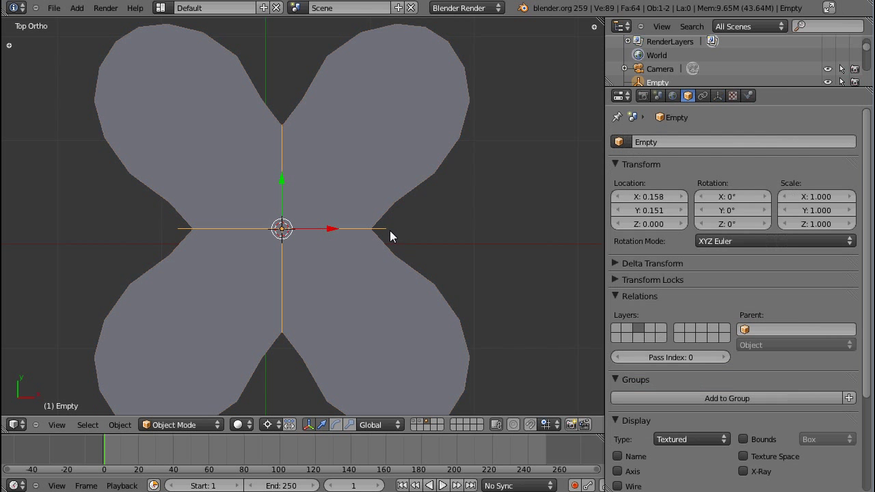
{"action": "mouse_move", "coordinate": [381, 240]}
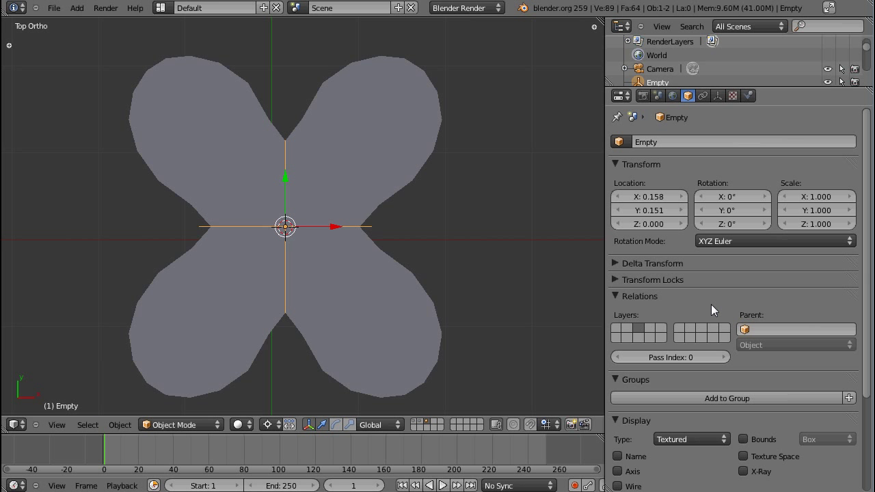
{"action": "mouse_move", "coordinate": [726, 308]}
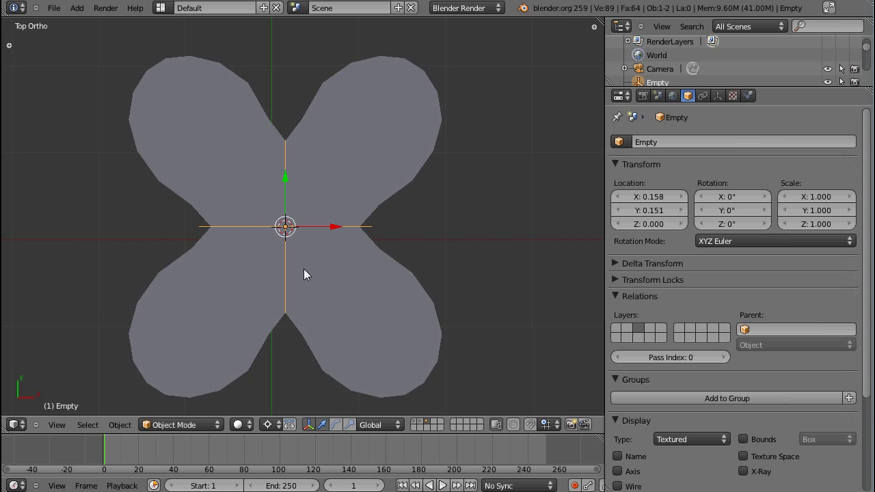
{"action": "mouse_move", "coordinate": [363, 183]}
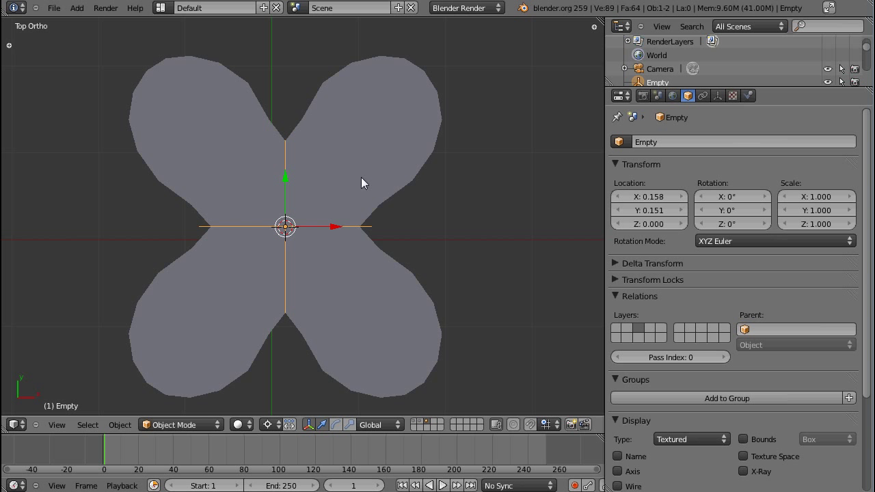
{"action": "mouse_move", "coordinate": [299, 241]}
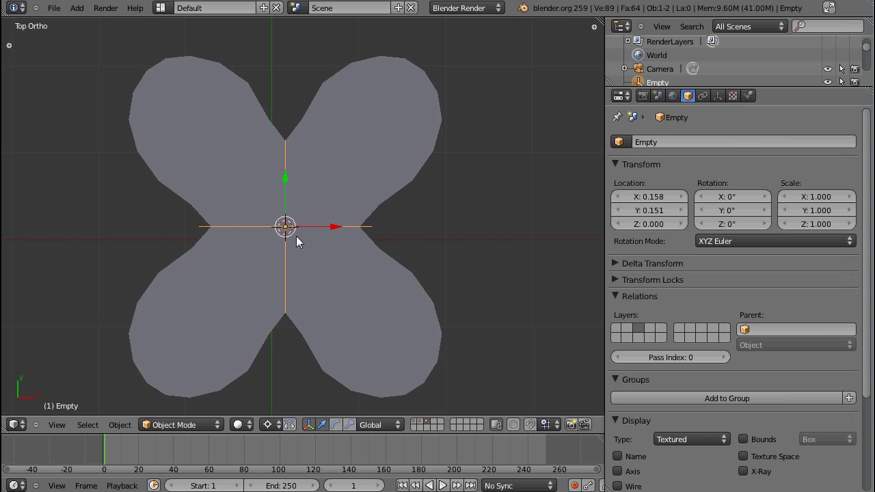
{"action": "mouse_move", "coordinate": [322, 282]}
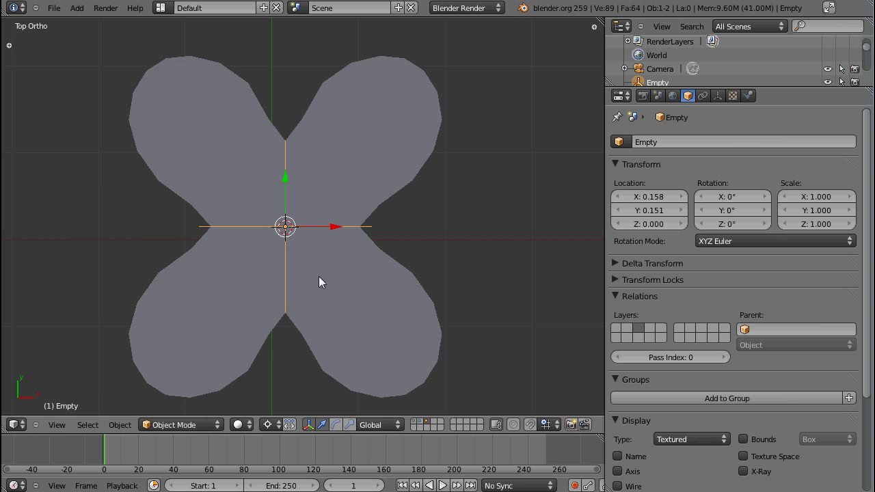
{"action": "mouse_move", "coordinate": [316, 227]}
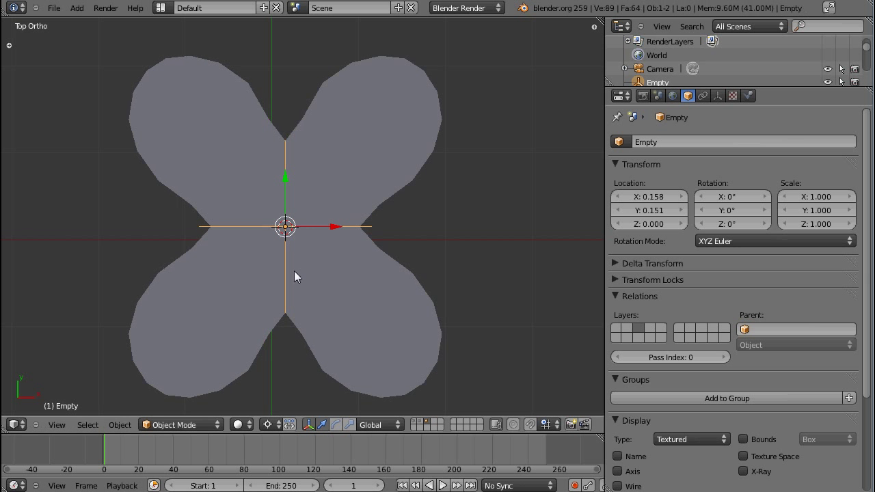
{"action": "mouse_move", "coordinate": [352, 246]}
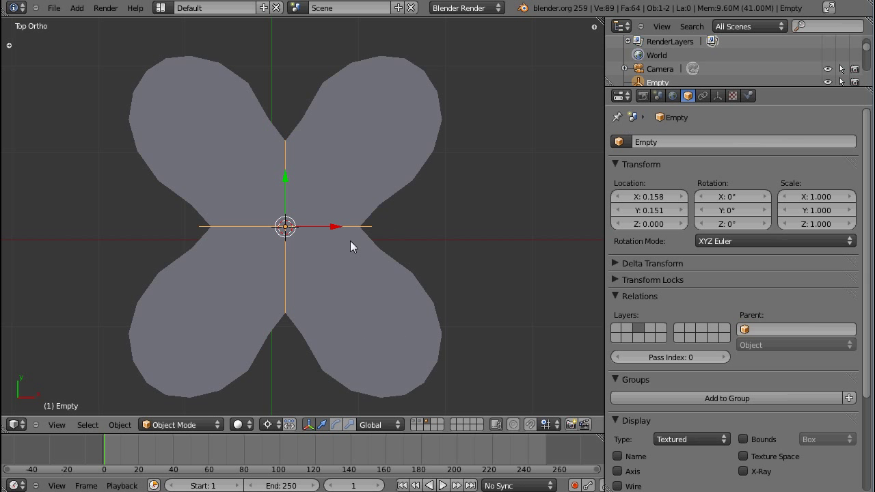
{"action": "mouse_move", "coordinate": [688, 133]}
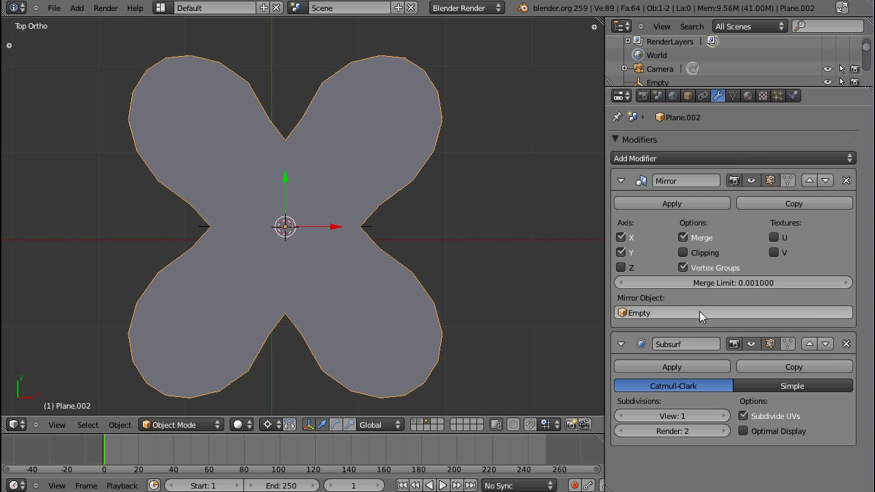
{"action": "mouse_move", "coordinate": [711, 316]}
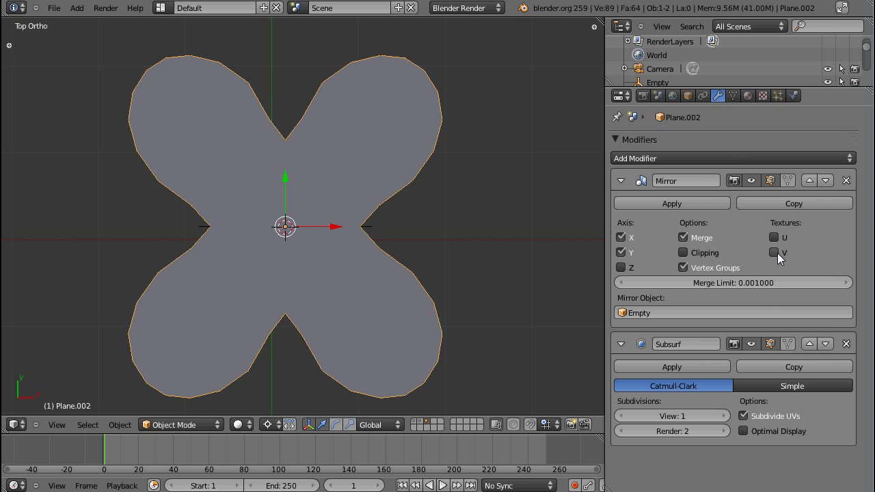
UV-project the faces from view, fitted to bounds, then change to the Compositing layout
{"action": "left_click", "coordinate": [214, 8]}
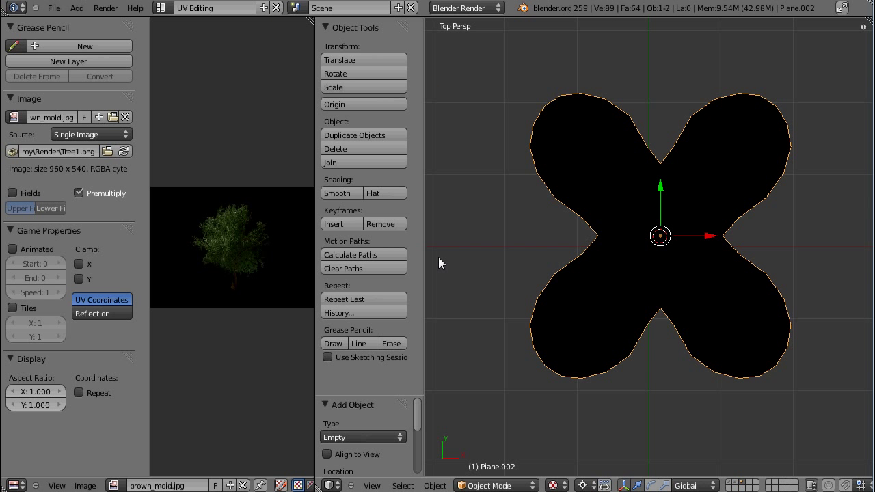
{"action": "mouse_move", "coordinate": [636, 326]}
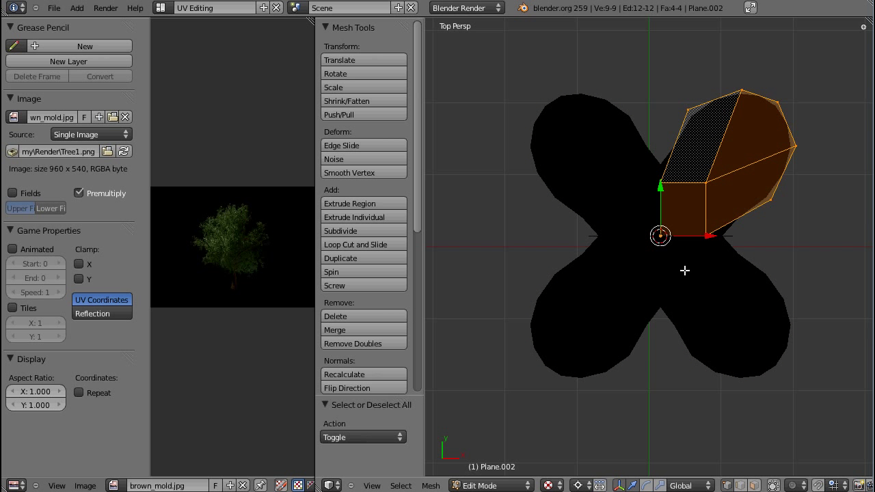
{"action": "key", "text": "u"}
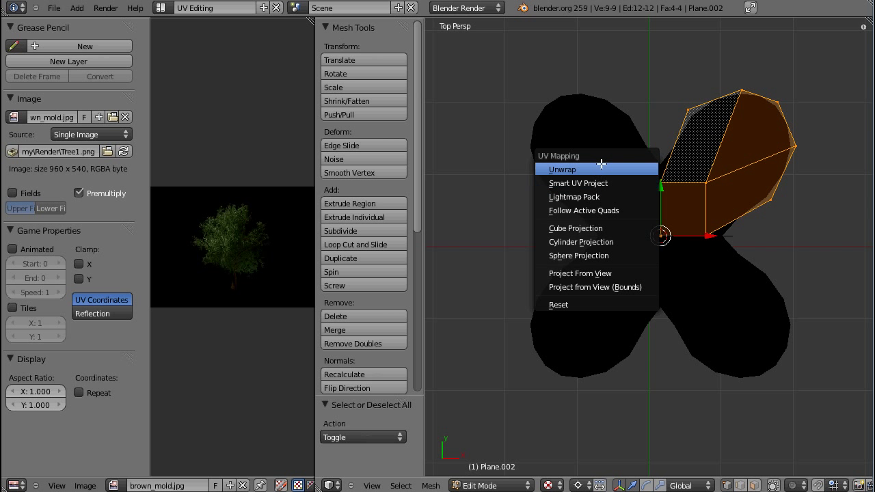
{"action": "mouse_move", "coordinate": [595, 286]}
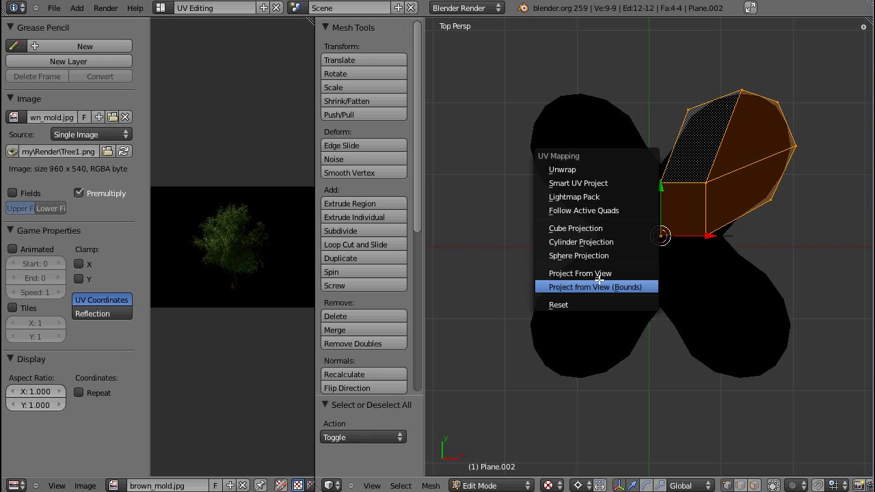
{"action": "left_click", "coordinate": [591, 286]}
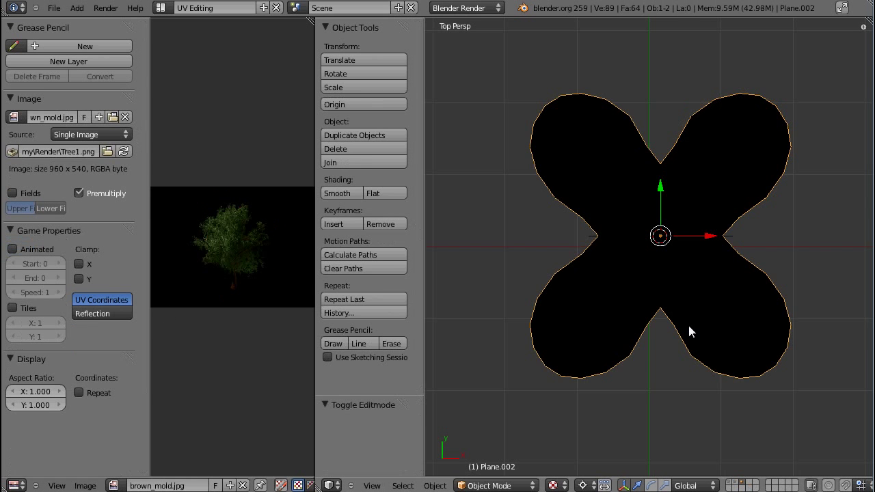
{"action": "left_click", "coordinate": [214, 7]}
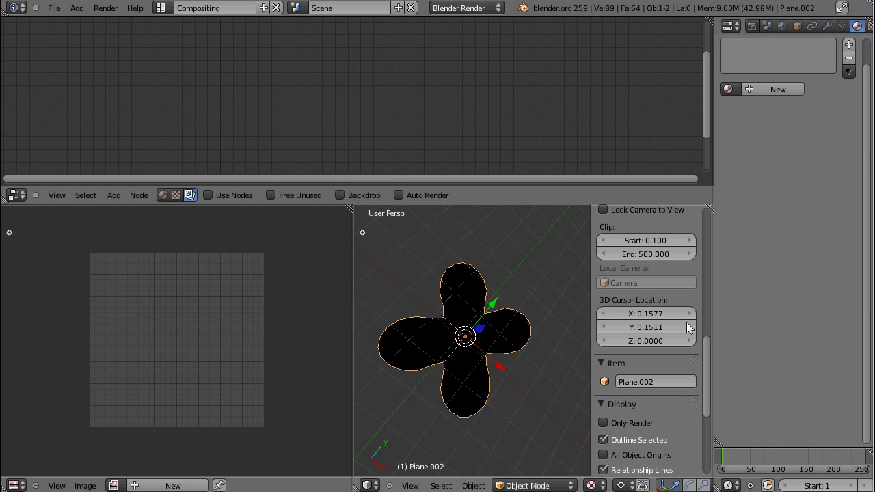
Return to the Default layout and assign Material.001 to the X-shaped plane
{"action": "left_click", "coordinate": [213, 8]}
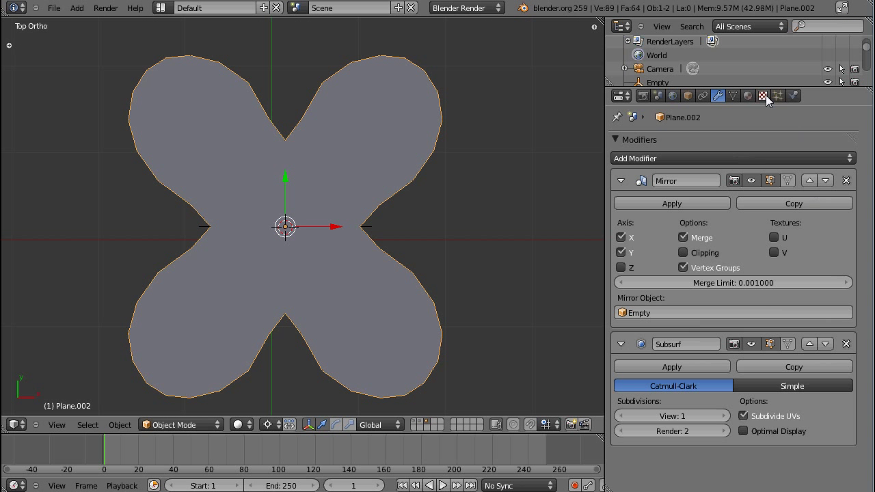
{"action": "left_click", "coordinate": [747, 95]}
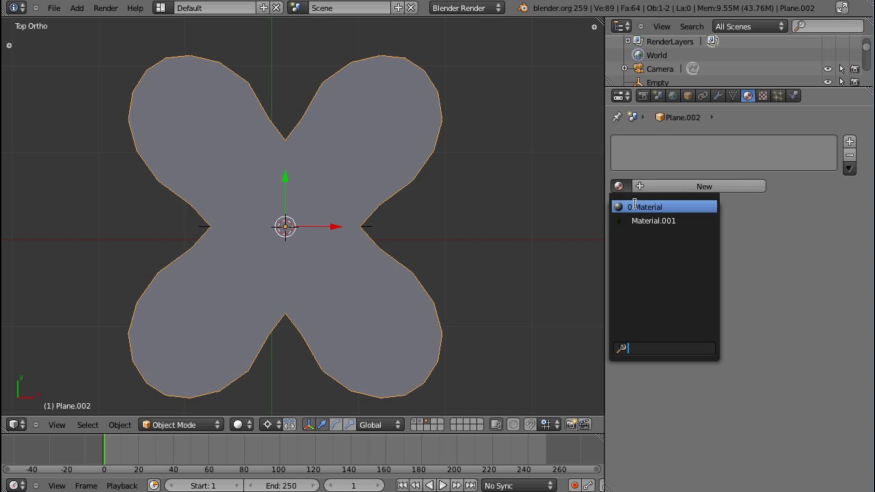
{"action": "left_click", "coordinate": [653, 220]}
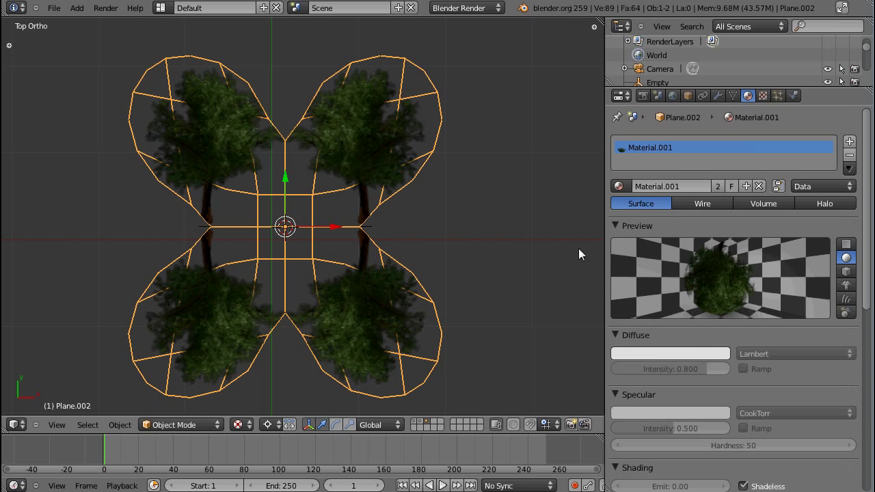
{"action": "mouse_move", "coordinate": [379, 205]}
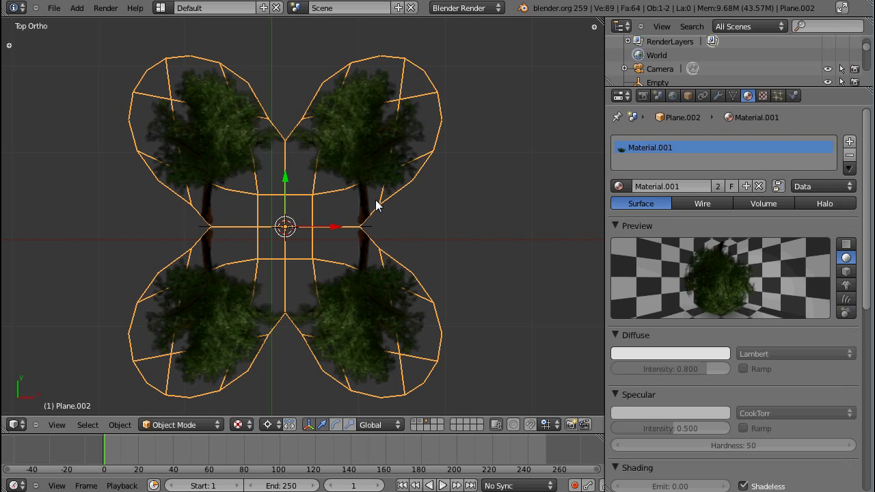
{"action": "mouse_move", "coordinate": [342, 213]}
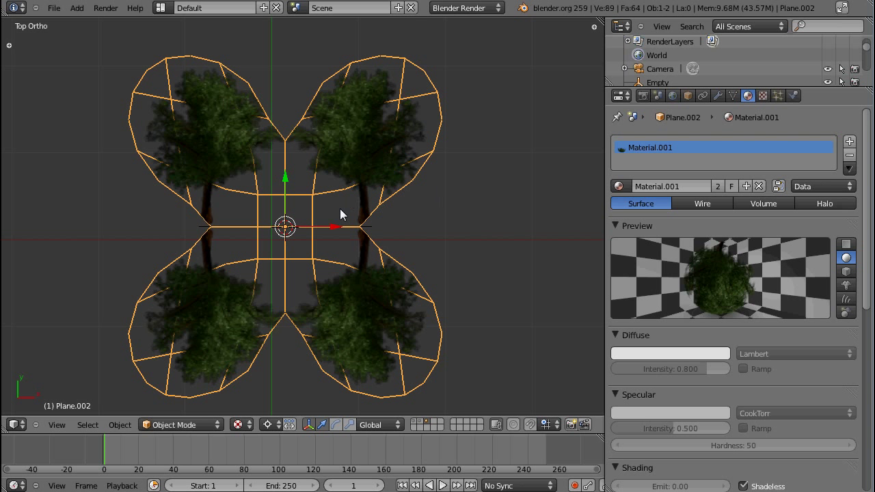
{"action": "mouse_move", "coordinate": [383, 213]}
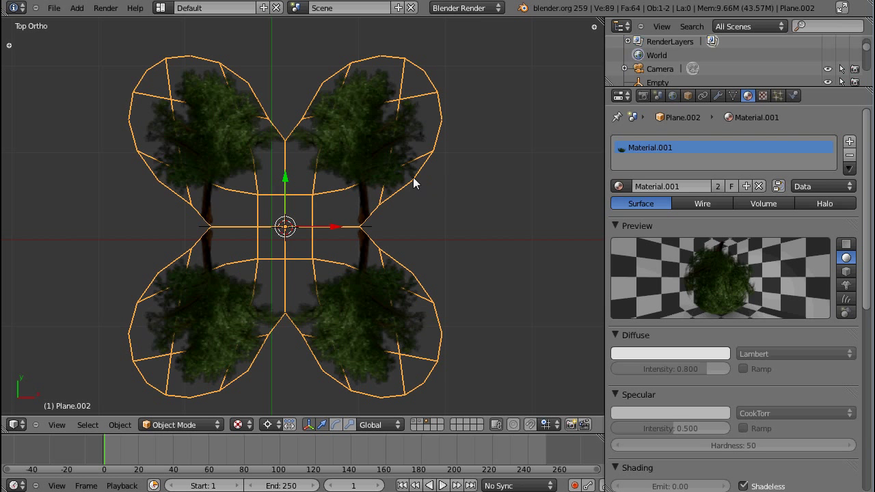
{"action": "mouse_move", "coordinate": [304, 132]}
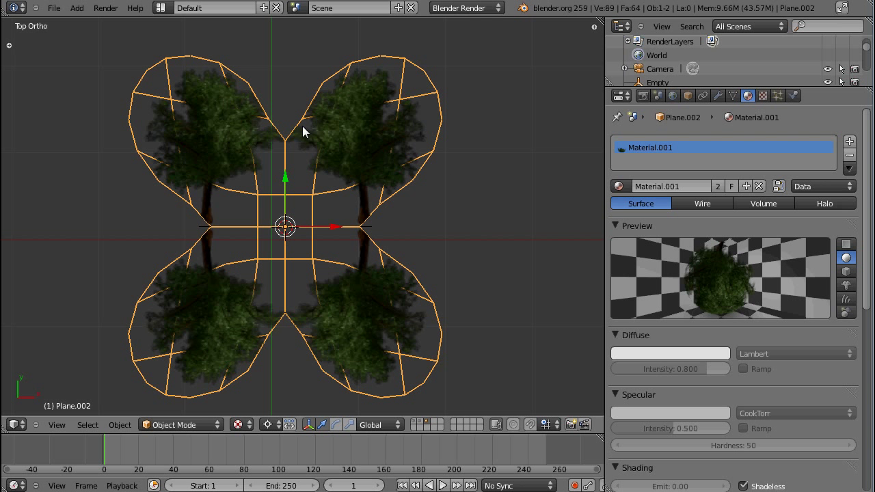
{"action": "mouse_move", "coordinate": [408, 154]}
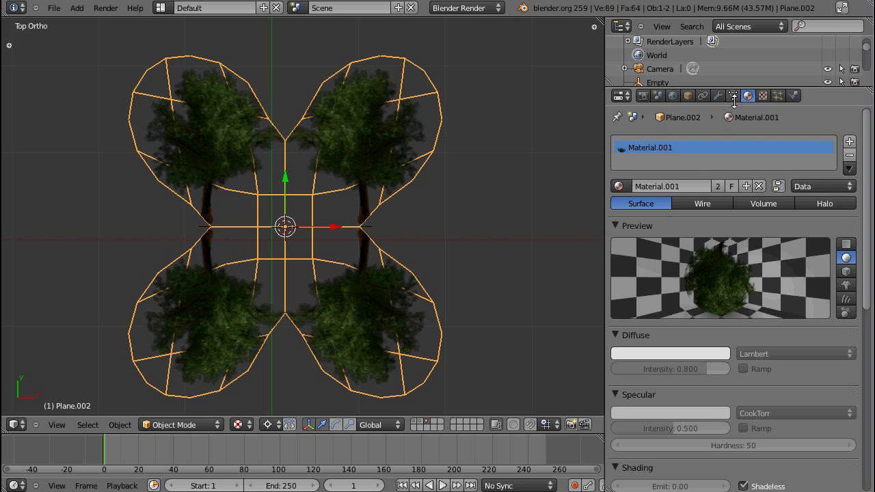
Toggle the Mirror modifier's texture U and V flips to compare, leaving both off
{"action": "left_click", "coordinate": [717, 96]}
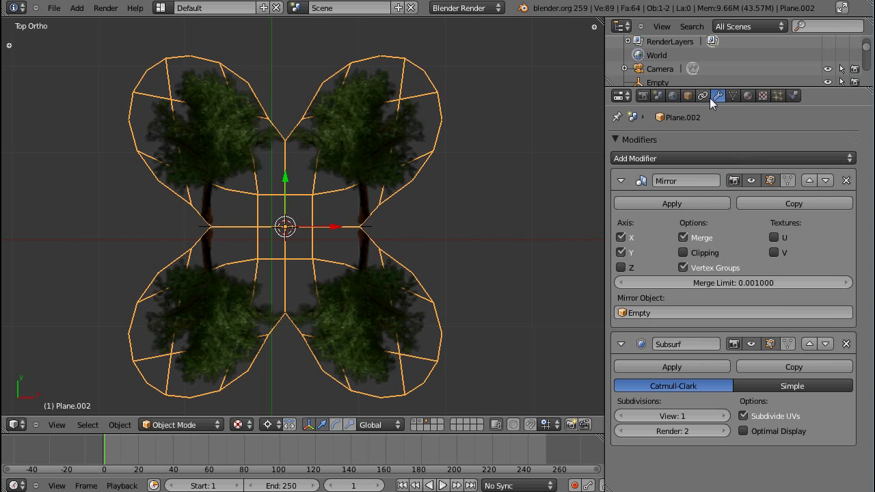
{"action": "mouse_move", "coordinate": [777, 244]}
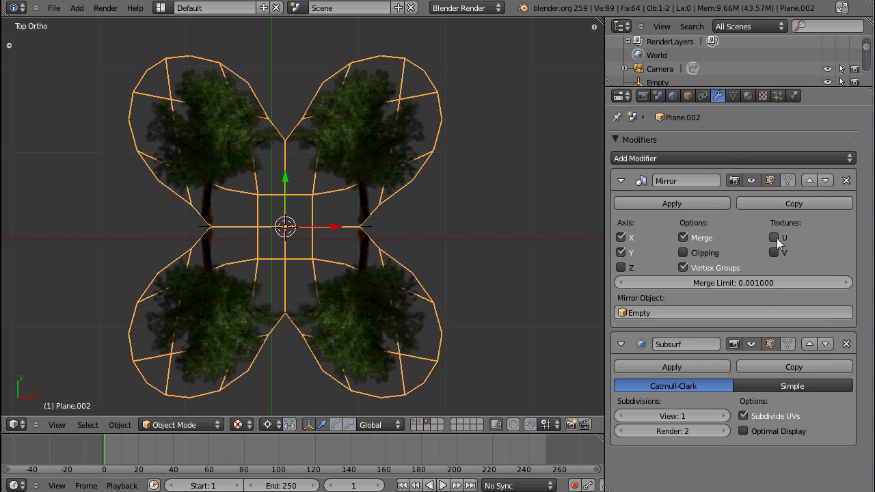
{"action": "left_click", "coordinate": [772, 237]}
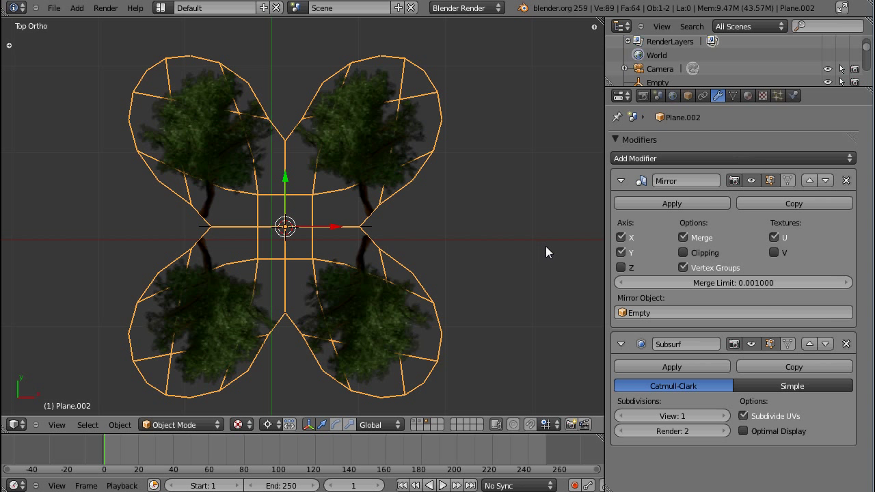
{"action": "mouse_move", "coordinate": [412, 285]}
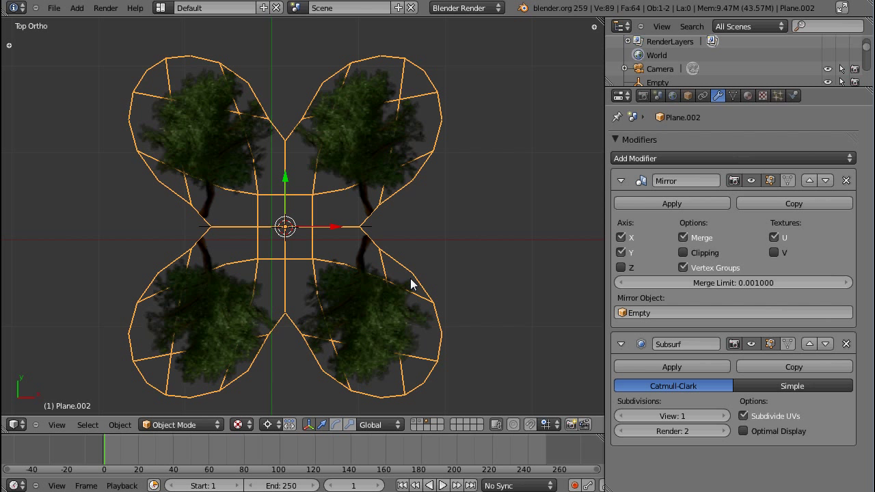
{"action": "mouse_move", "coordinate": [348, 273]}
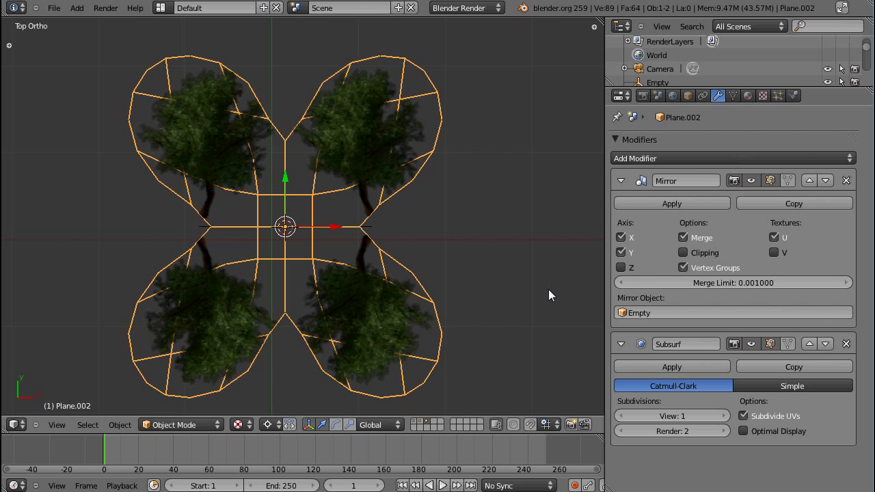
{"action": "mouse_move", "coordinate": [573, 229]}
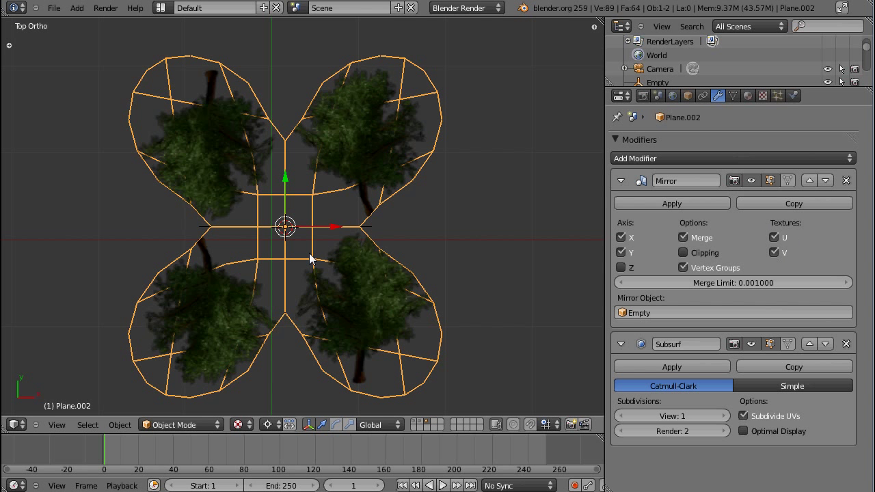
{"action": "left_click", "coordinate": [774, 237]}
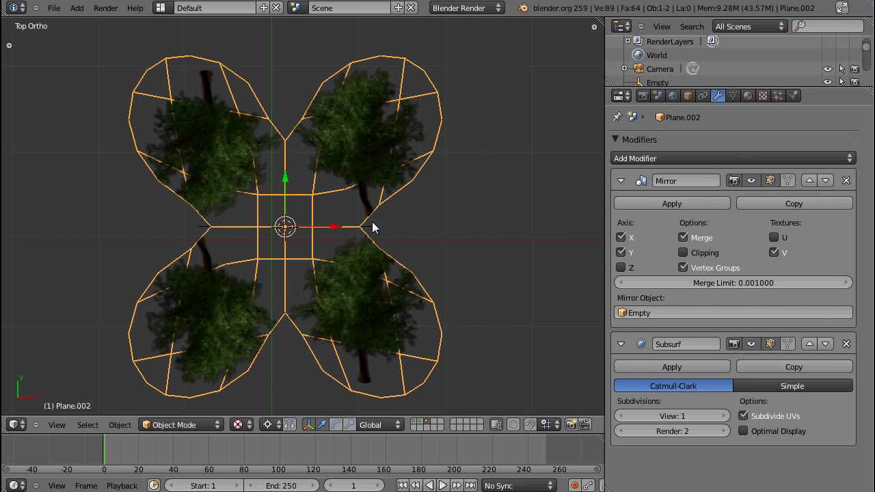
{"action": "mouse_move", "coordinate": [219, 106]}
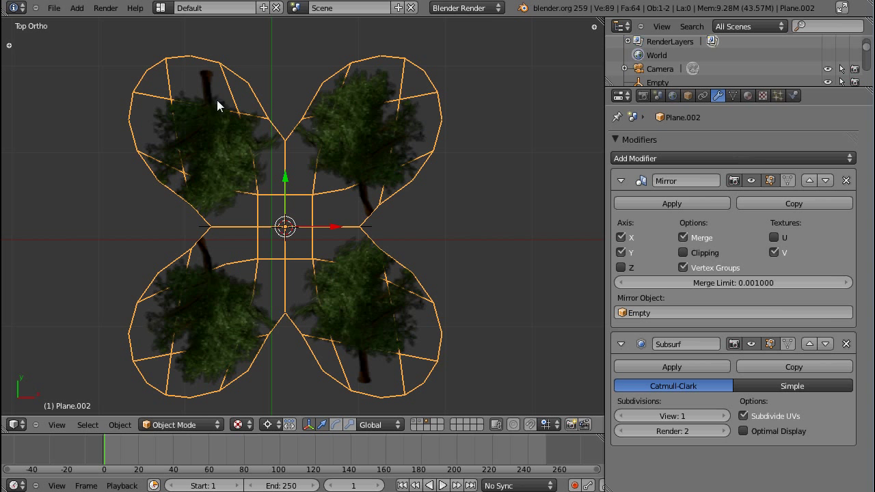
{"action": "mouse_move", "coordinate": [800, 235]}
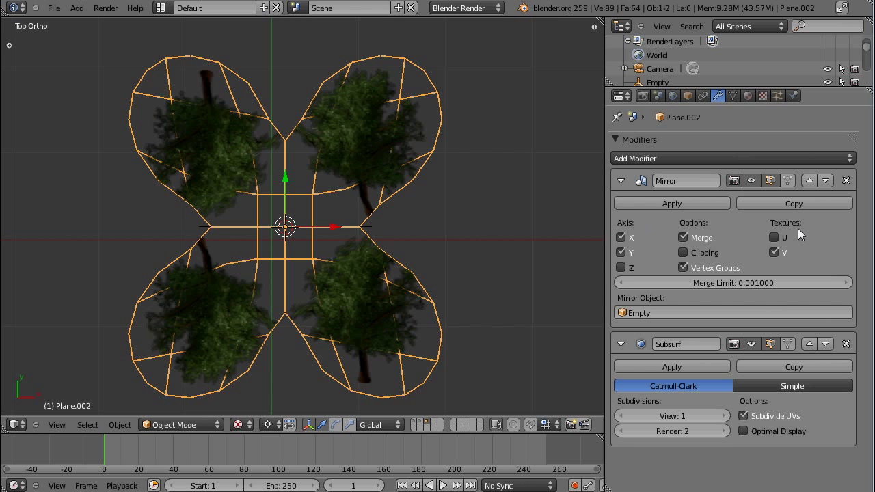
{"action": "left_click", "coordinate": [774, 252]}
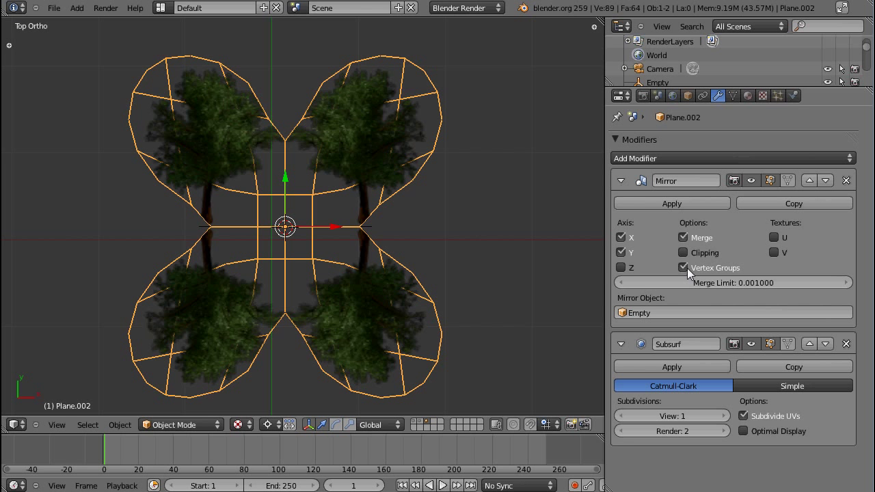
{"action": "mouse_move", "coordinate": [688, 272]}
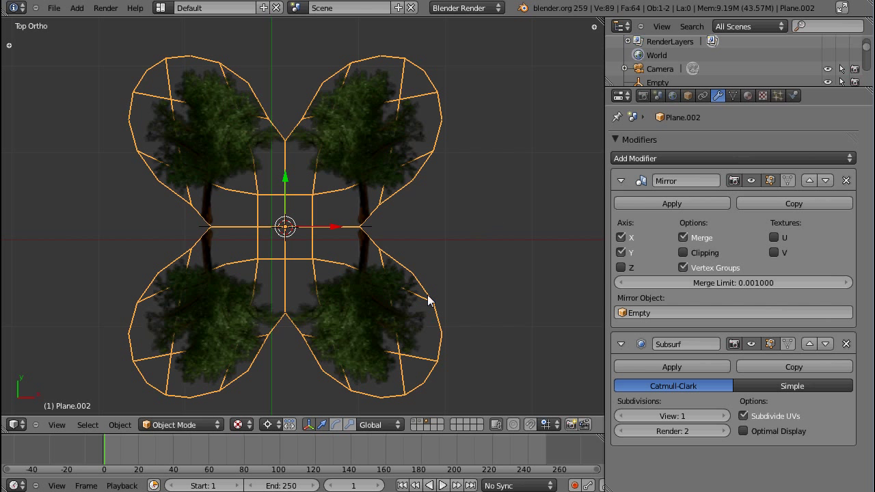
{"action": "mouse_move", "coordinate": [431, 299]}
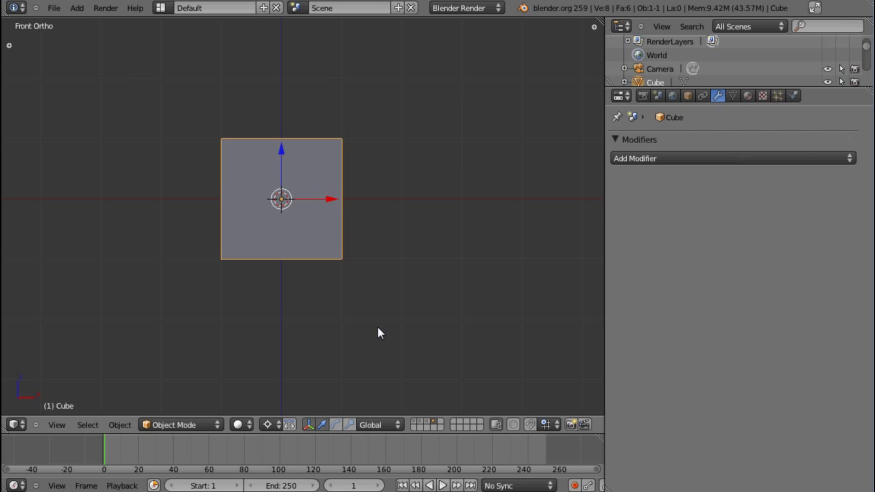
{"action": "mouse_move", "coordinate": [500, 204]}
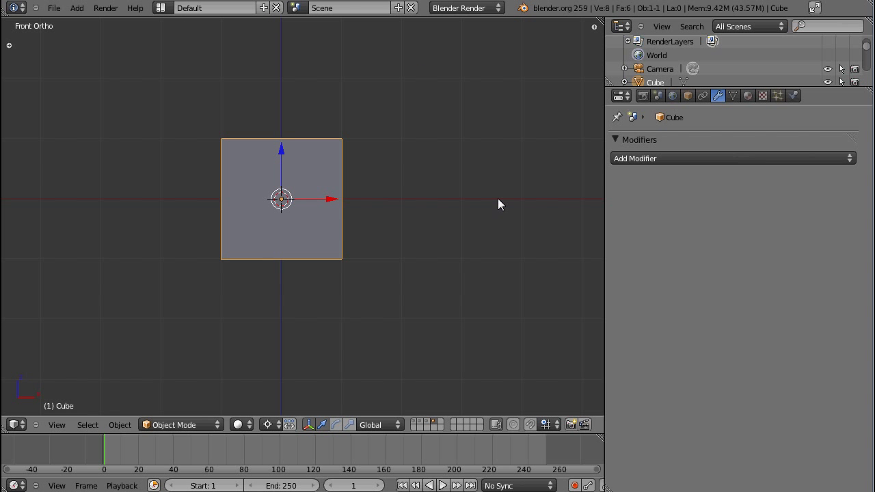
{"action": "mouse_move", "coordinate": [400, 256]}
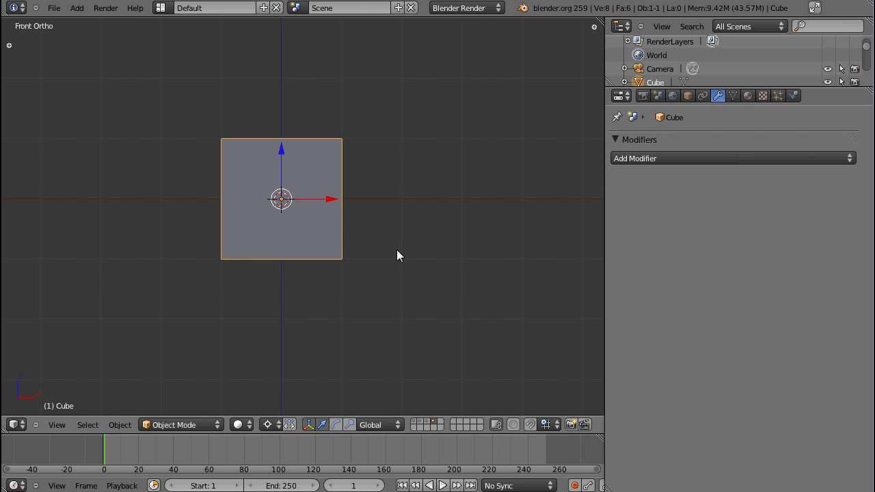
{"action": "mouse_move", "coordinate": [395, 262]}
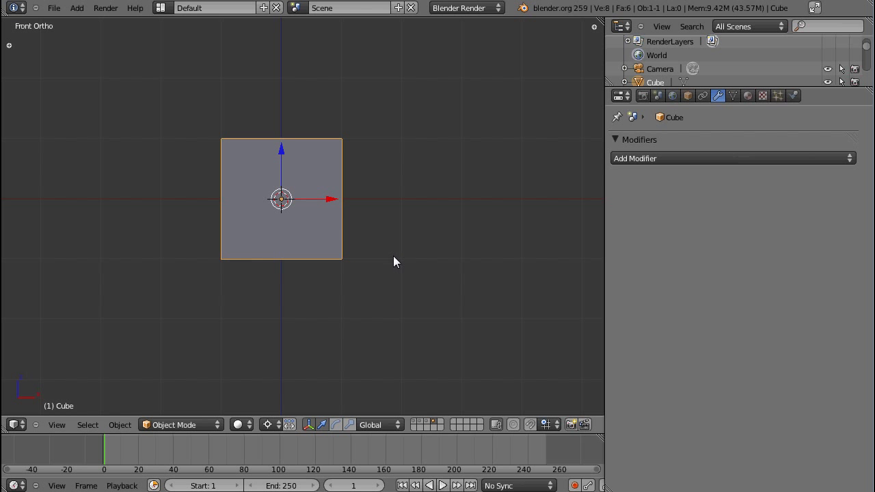
{"action": "mouse_move", "coordinate": [389, 282]}
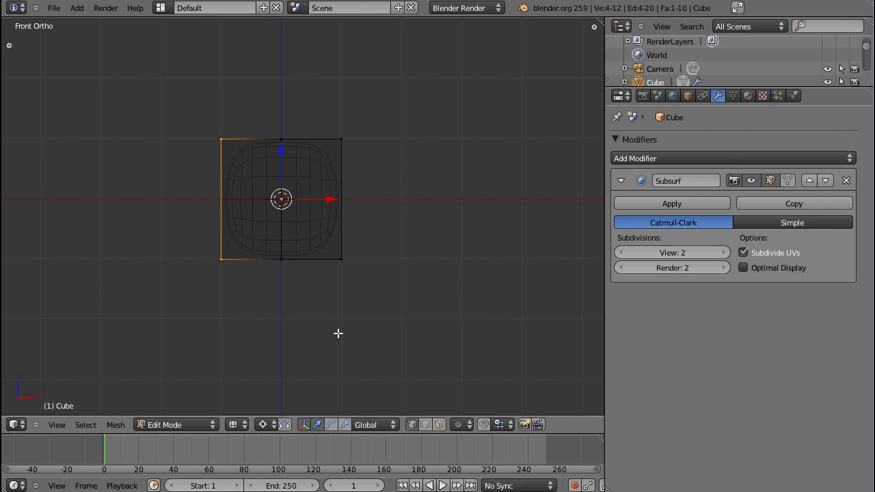
Use the X shortcut twice while preparing the default cube
{"action": "key", "text": "x"}
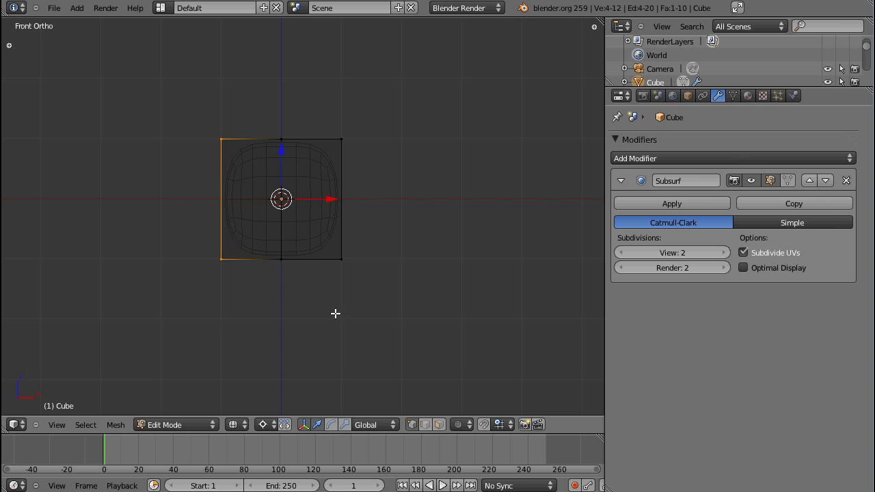
{"action": "key", "text": "x"}
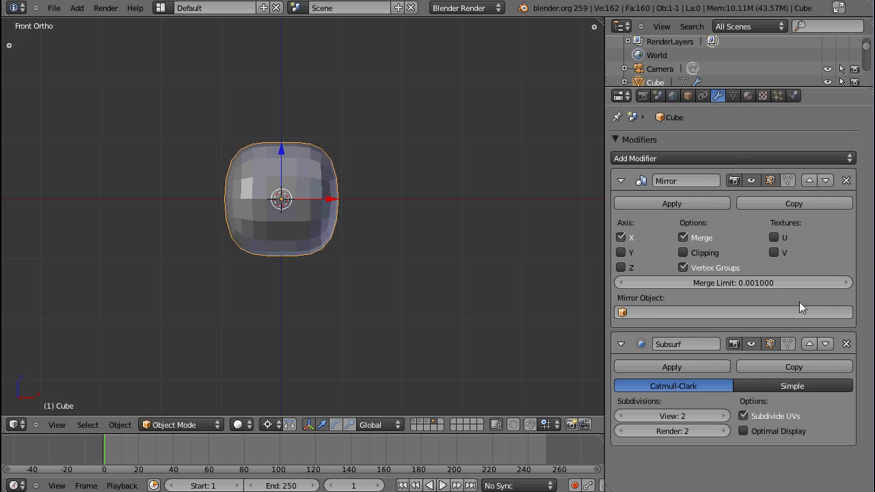
{"action": "mouse_move", "coordinate": [379, 275]}
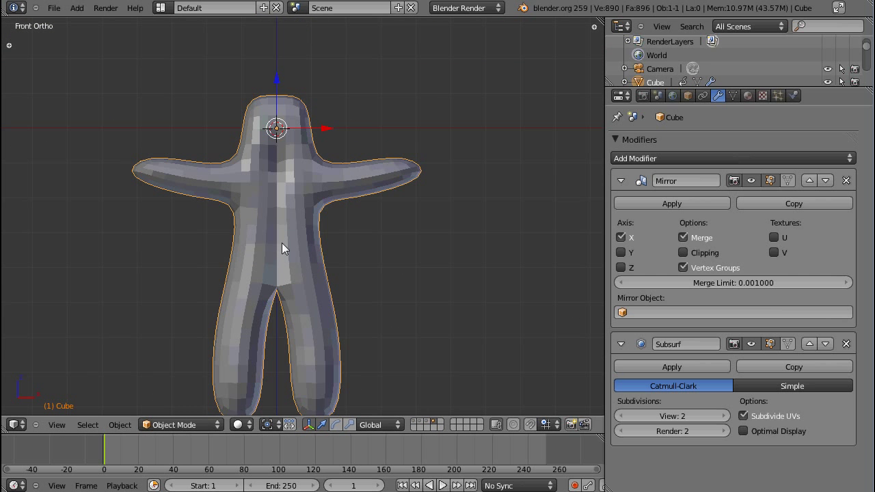
Switch the mirrored cube into Edit Mode for shaping the body
{"action": "key", "text": "Tab"}
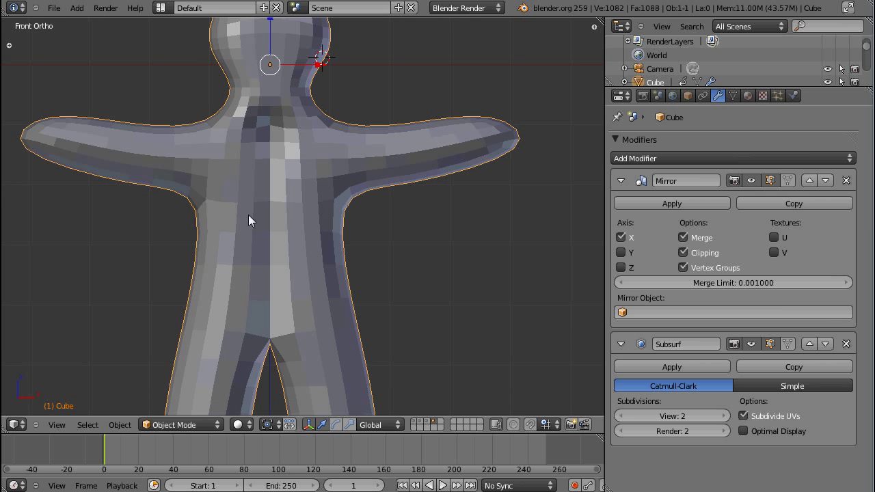
{"action": "left_click", "coordinate": [26, 193]}
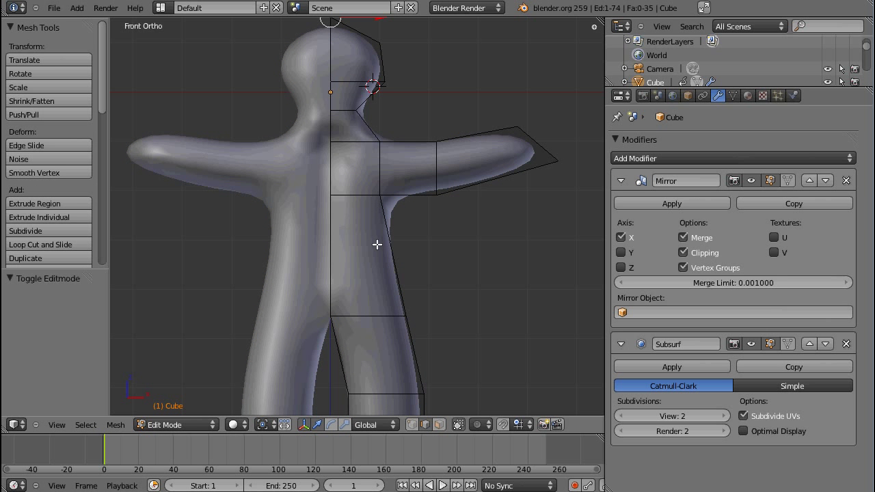
{"action": "key", "text": "Tab"}
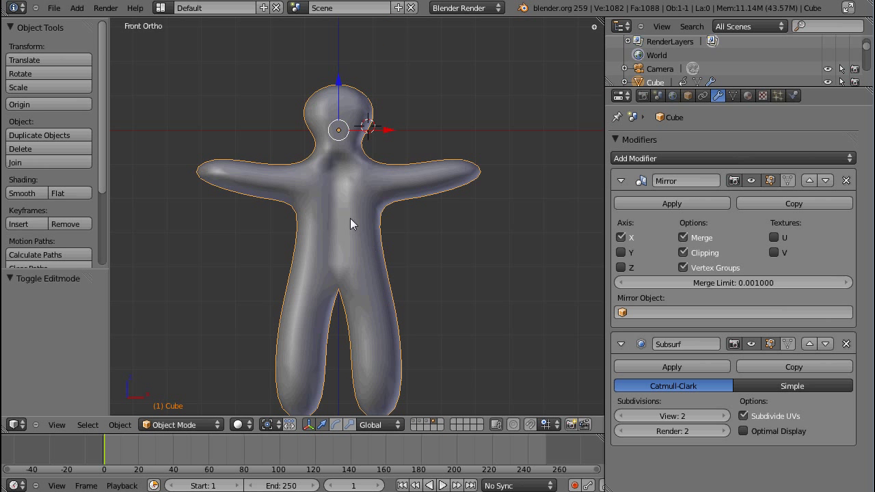
{"action": "left_click_drag", "start_coordinate": [326, 129], "coordinate": [350, 314]}
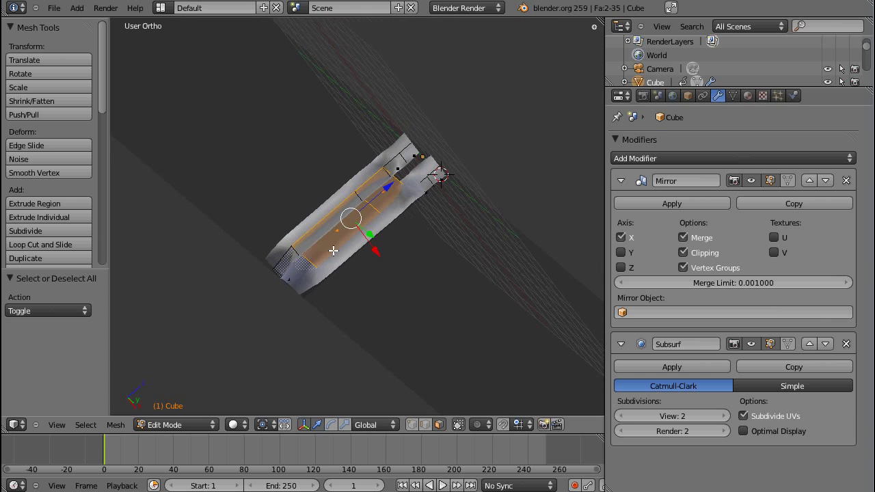
{"action": "key", "text": "x"}
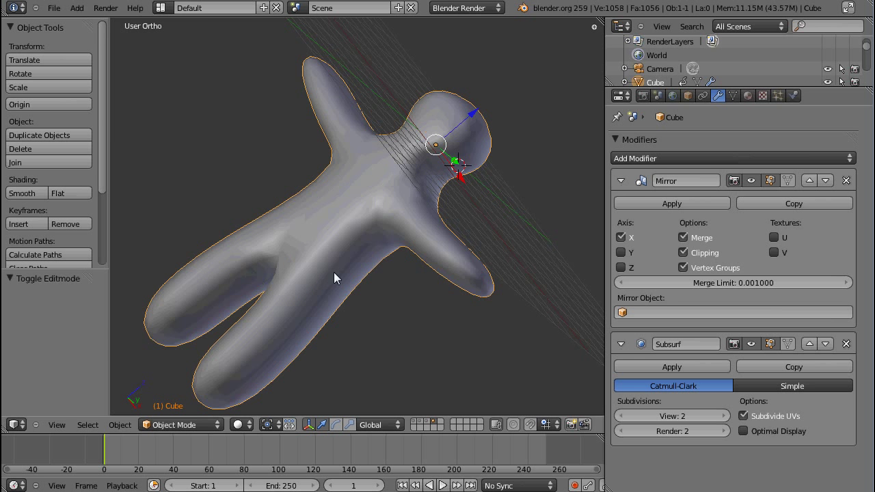
{"action": "key", "text": "KP_1"}
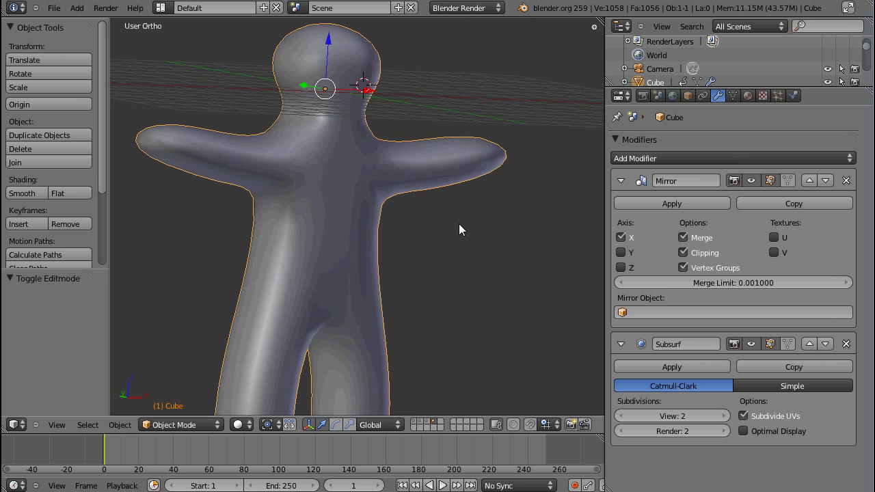
{"action": "key", "text": "KP_1"}
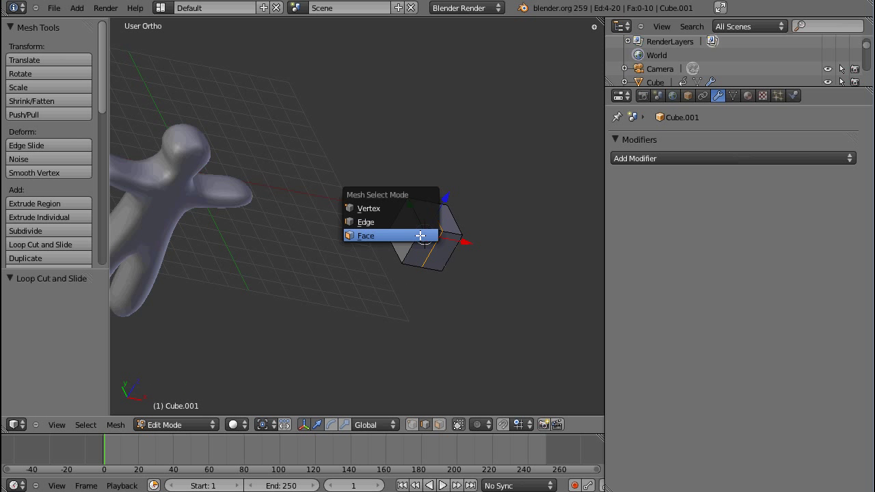
{"action": "left_click", "coordinate": [366, 235]}
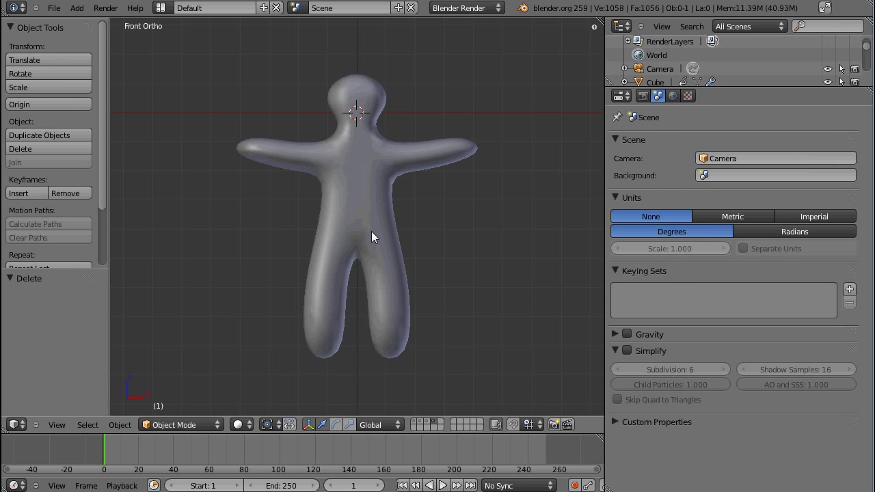
Leave Edit Mode and bind the figure mesh to the armature With Automatic Weights
{"action": "key", "text": "Tab"}
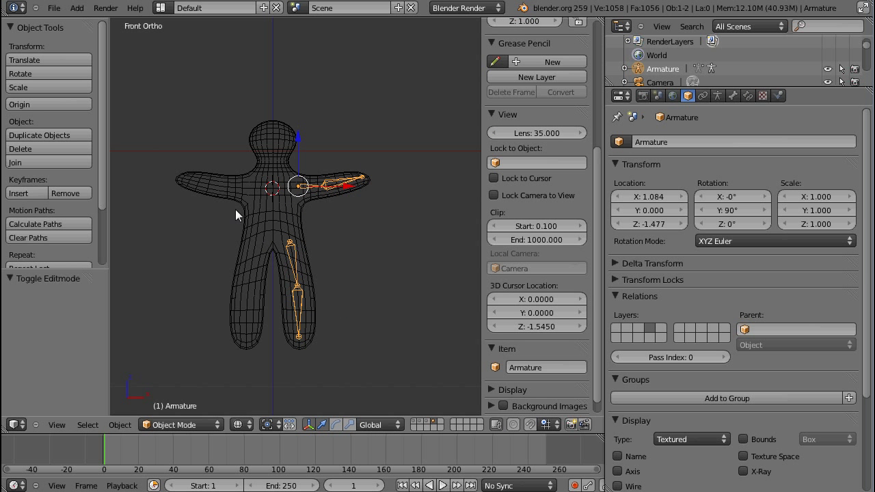
{"action": "mouse_move", "coordinate": [404, 306]}
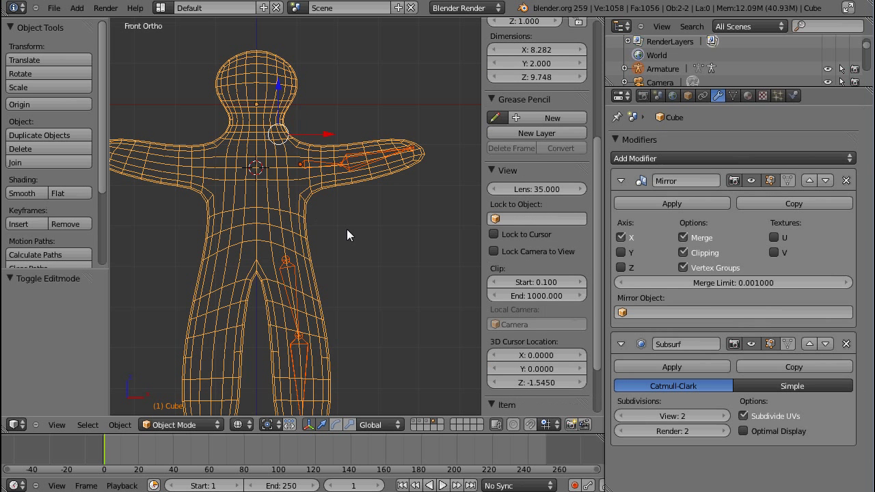
{"action": "mouse_move", "coordinate": [316, 209]}
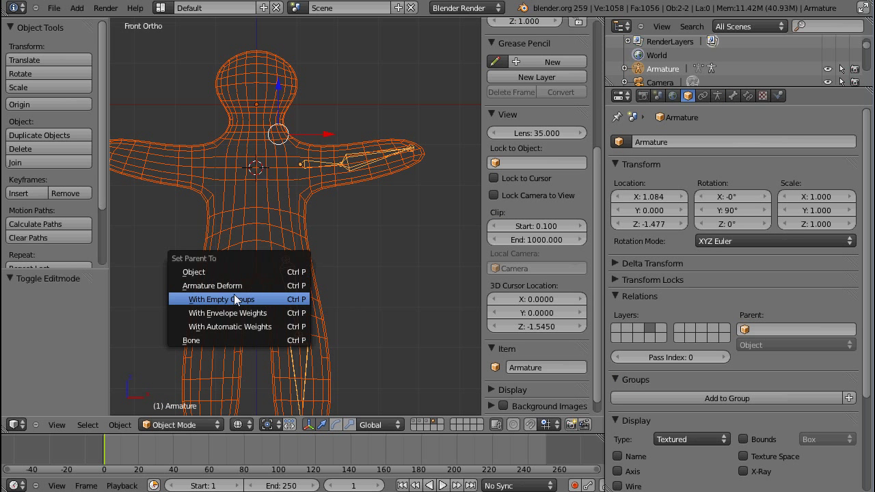
{"action": "mouse_move", "coordinate": [248, 326]}
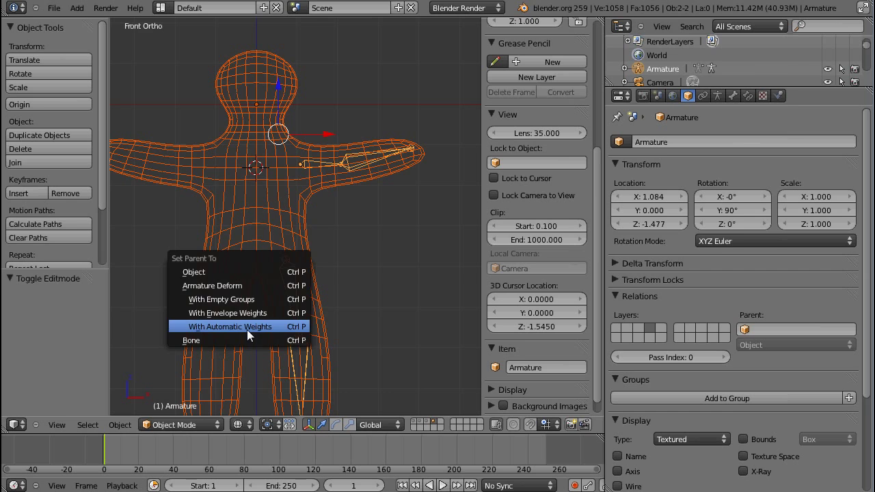
{"action": "left_click", "coordinate": [231, 326]}
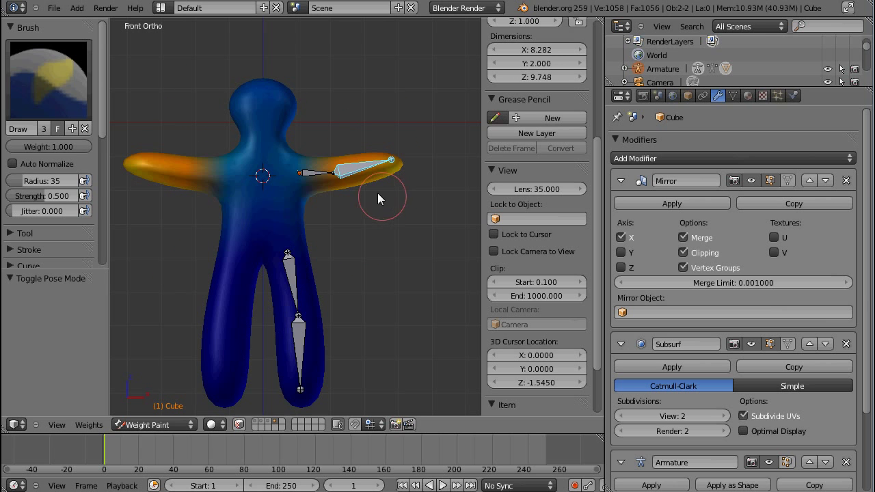
{"action": "left_click_drag", "start_coordinate": [380, 199], "coordinate": [374, 276]}
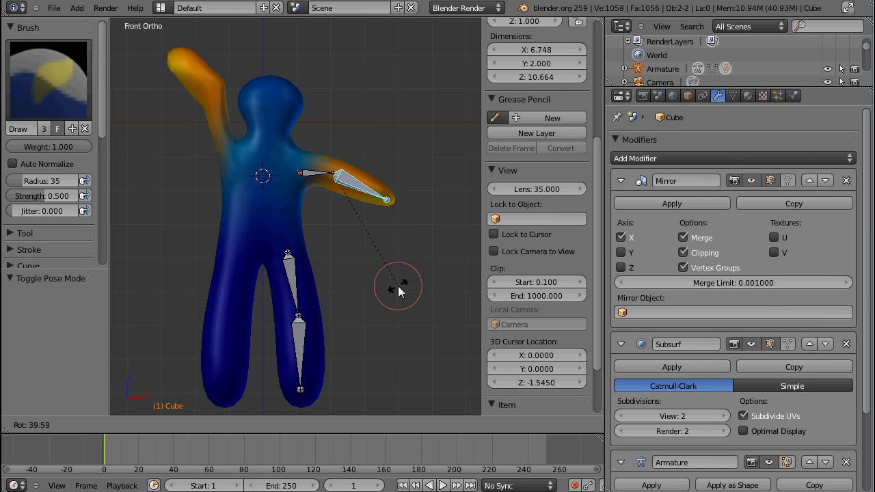
{"action": "left_click_drag", "start_coordinate": [399, 290], "coordinate": [334, 136]}
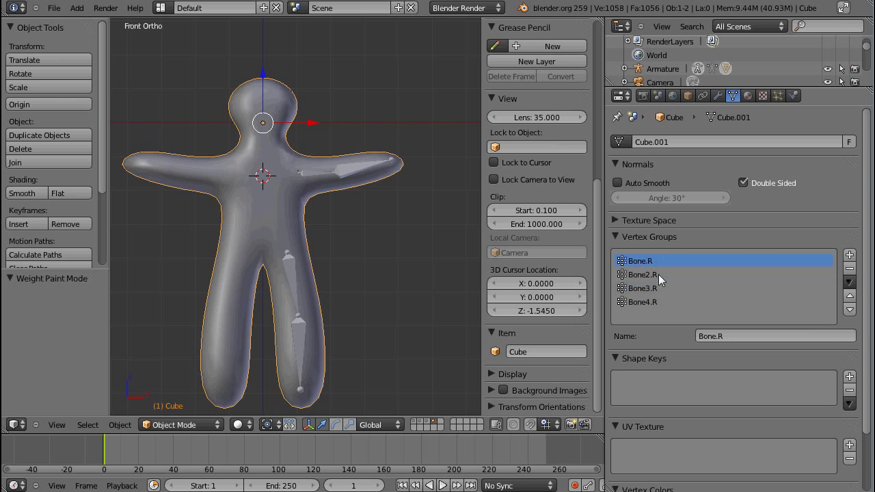
{"action": "left_click", "coordinate": [718, 95]}
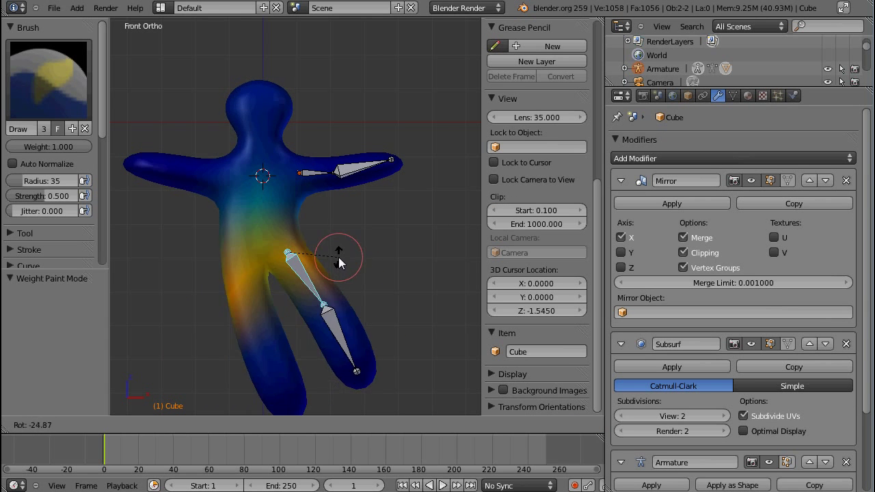
{"action": "left_click_drag", "start_coordinate": [338, 256], "coordinate": [366, 341]}
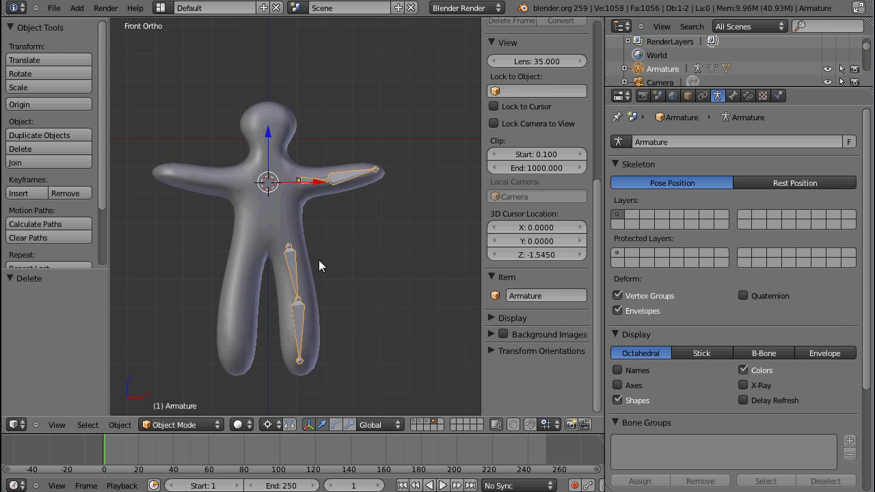
{"action": "mouse_move", "coordinate": [330, 270]}
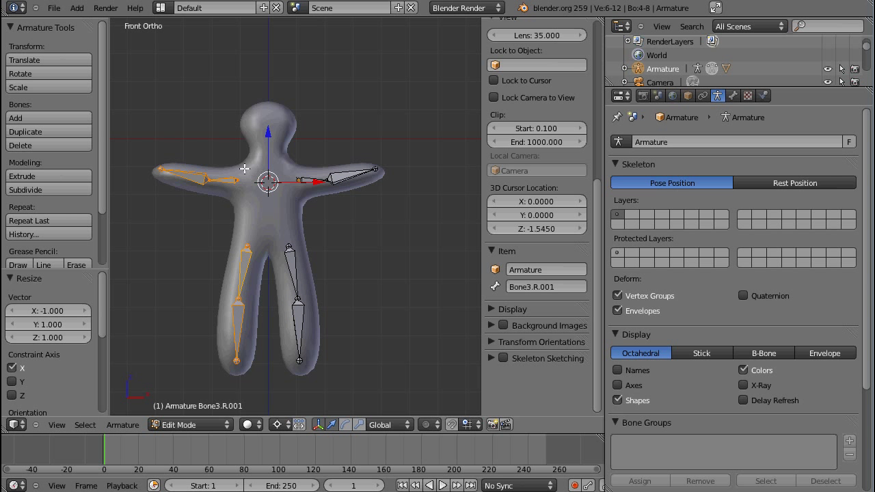
{"action": "mouse_move", "coordinate": [264, 247]}
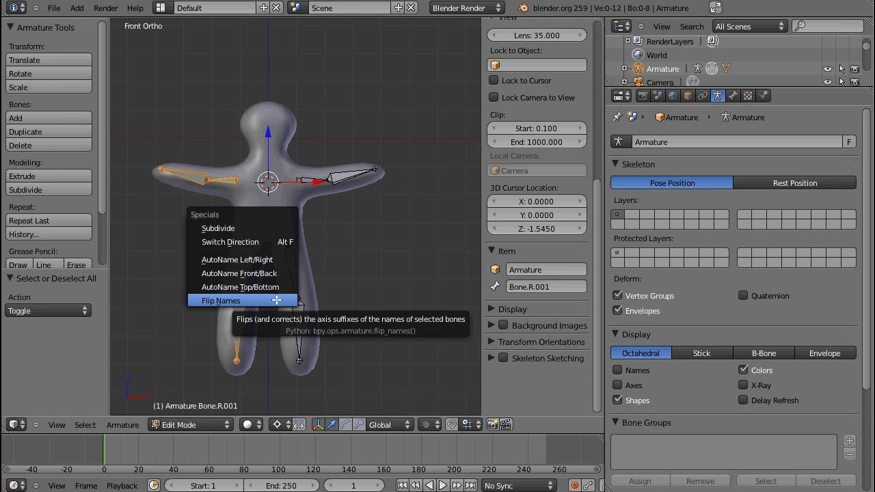
Flip the duplicated arm and leg bones' names to left-side names
{"action": "left_click", "coordinate": [221, 300]}
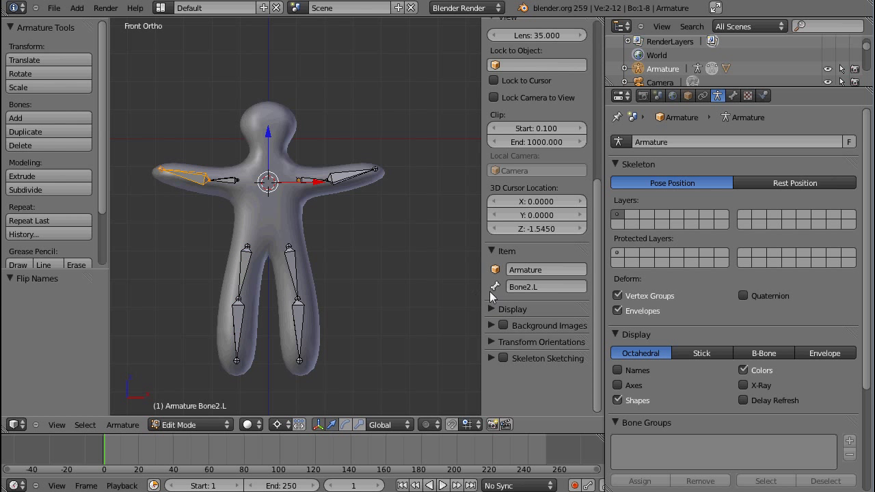
{"action": "left_click", "coordinate": [349, 176]}
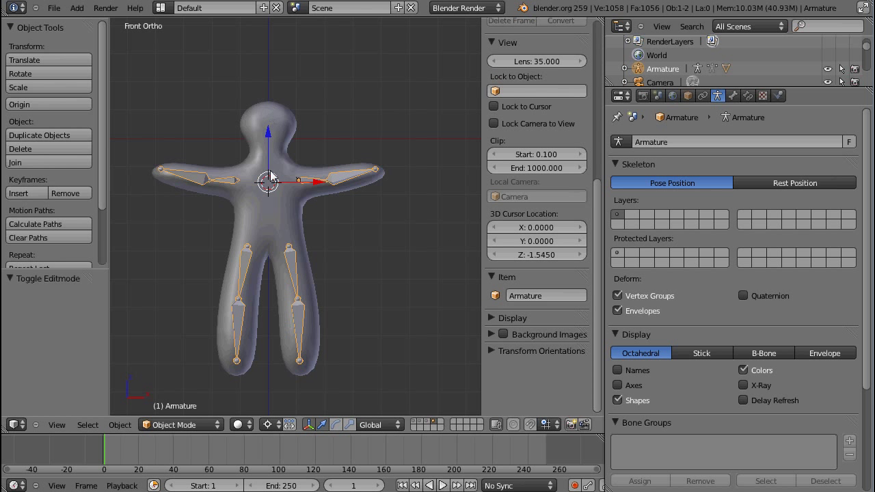
{"action": "mouse_move", "coordinate": [342, 263]}
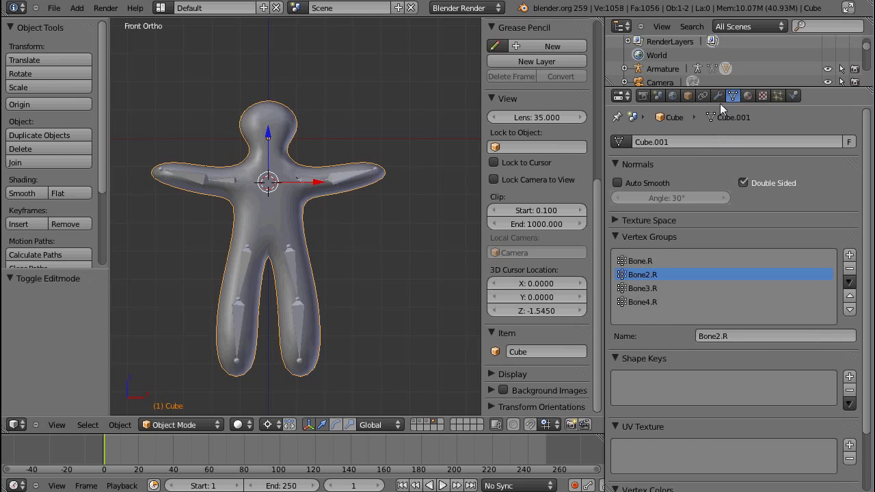
Apply the Mirror modifier in the figure's modifier stack
{"action": "left_click", "coordinate": [717, 96]}
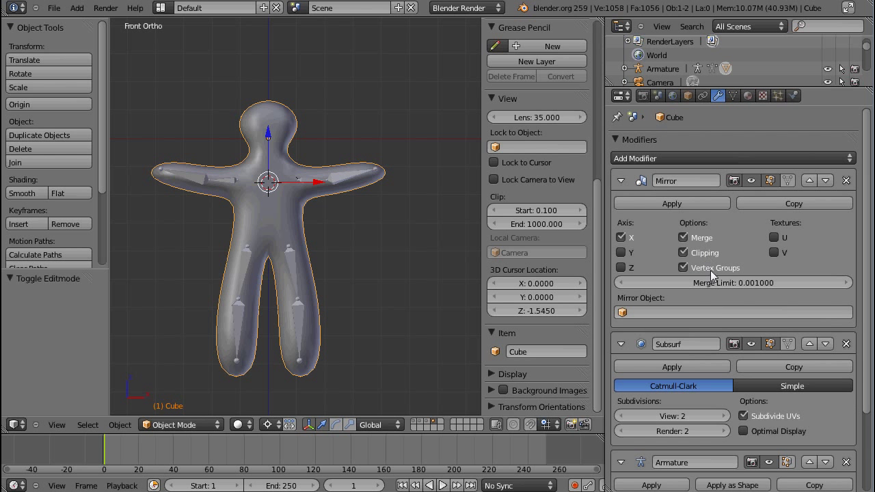
{"action": "left_click", "coordinate": [671, 203]}
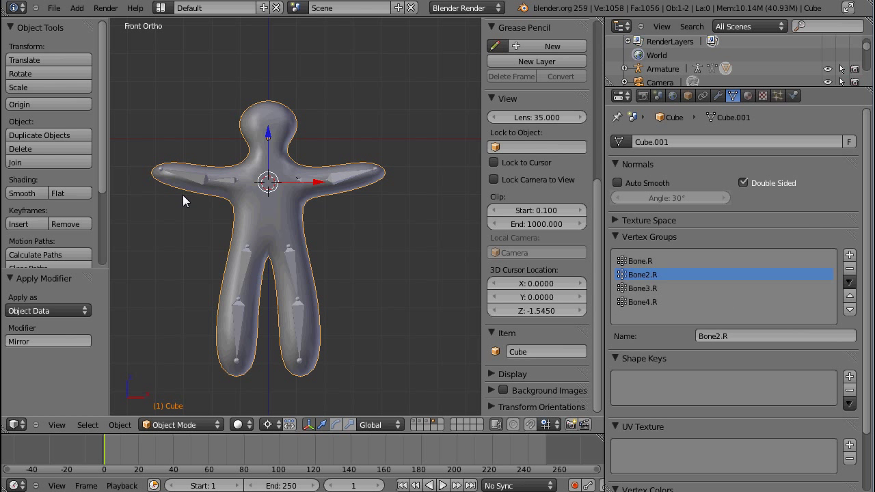
{"action": "mouse_move", "coordinate": [321, 285]}
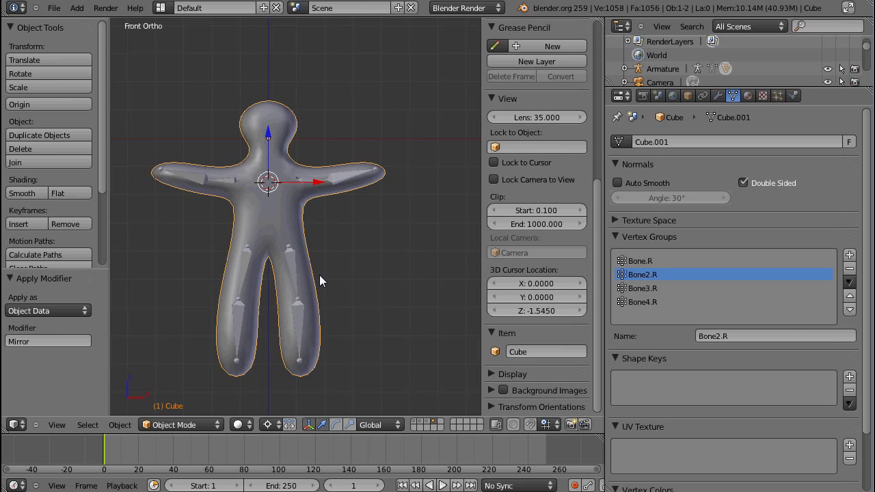
{"action": "mouse_move", "coordinate": [342, 280]}
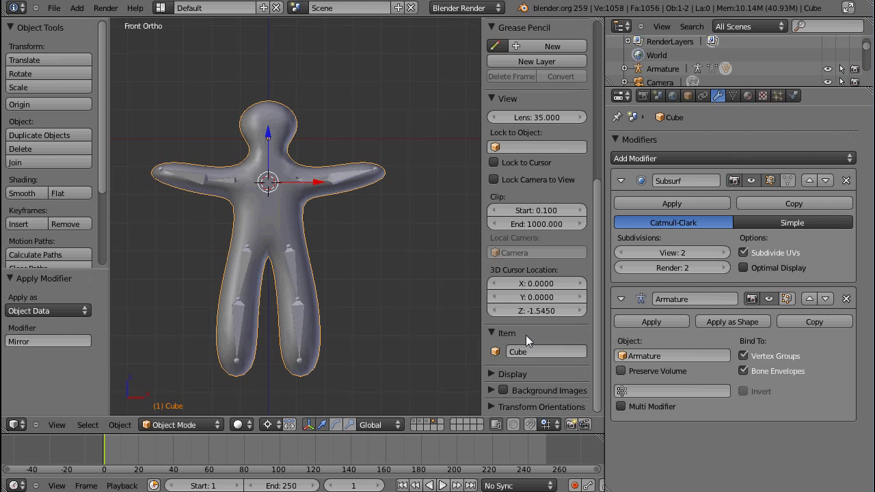
{"action": "mouse_move", "coordinate": [367, 248]}
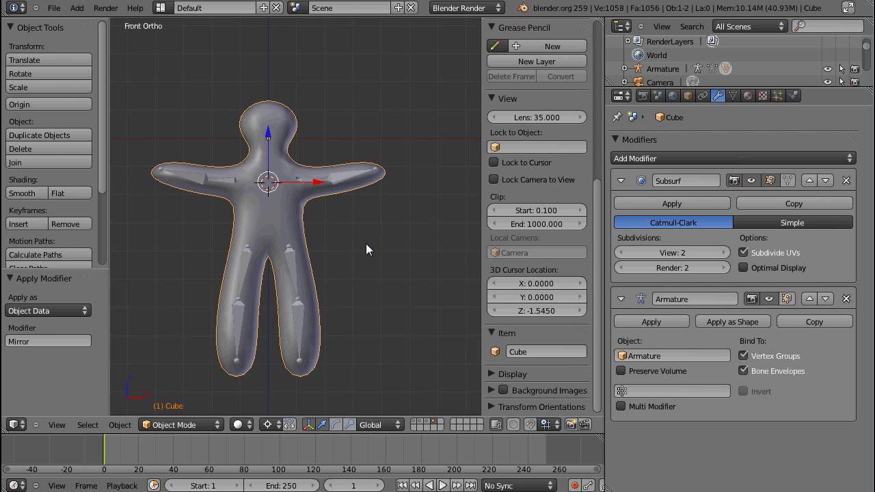
{"action": "mouse_move", "coordinate": [312, 308]}
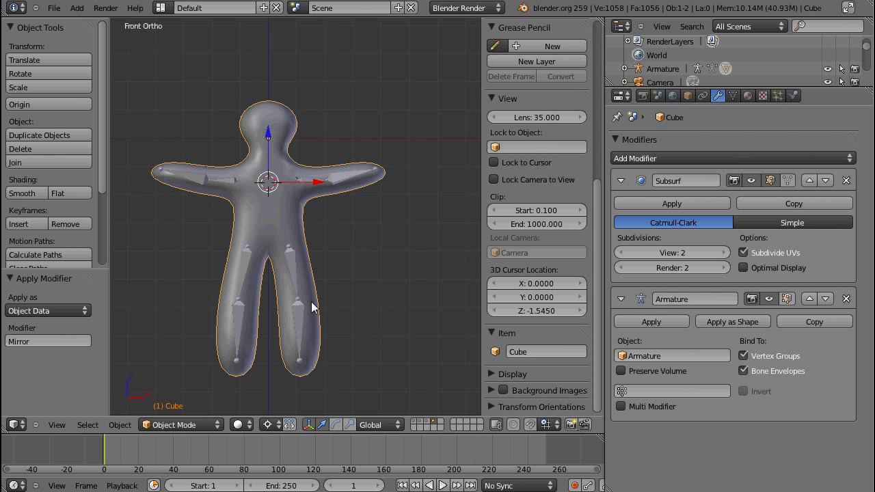
{"action": "mouse_move", "coordinate": [334, 276]}
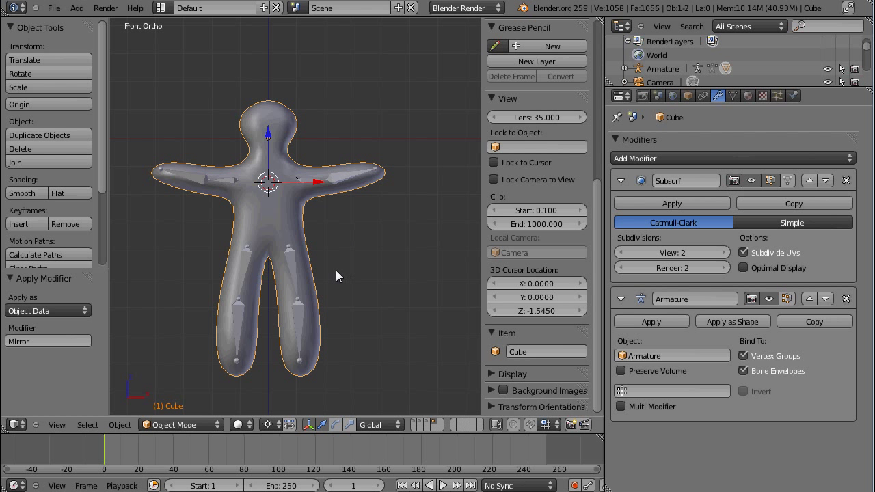
{"action": "mouse_move", "coordinate": [316, 258]}
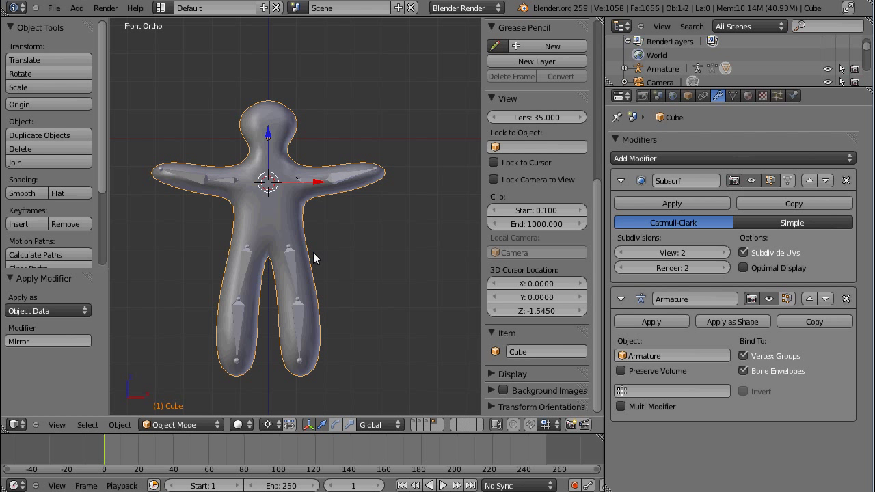
{"action": "mouse_move", "coordinate": [328, 240]}
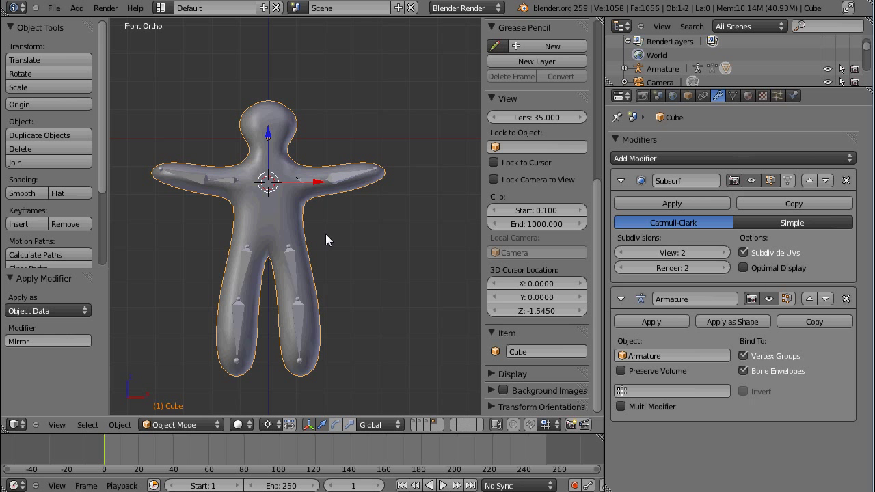